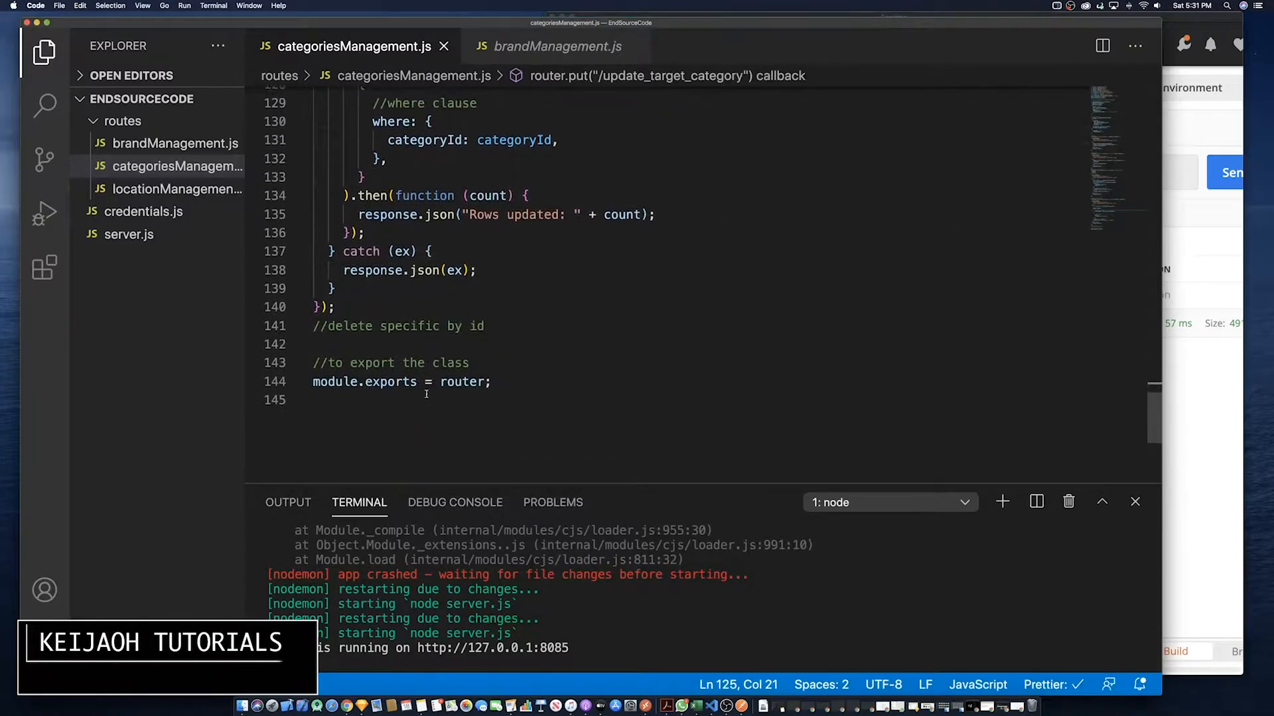
Start router.delete with the path '/delete_target_category/:categoryId' on the blank line after the delete comment
click(373, 336)
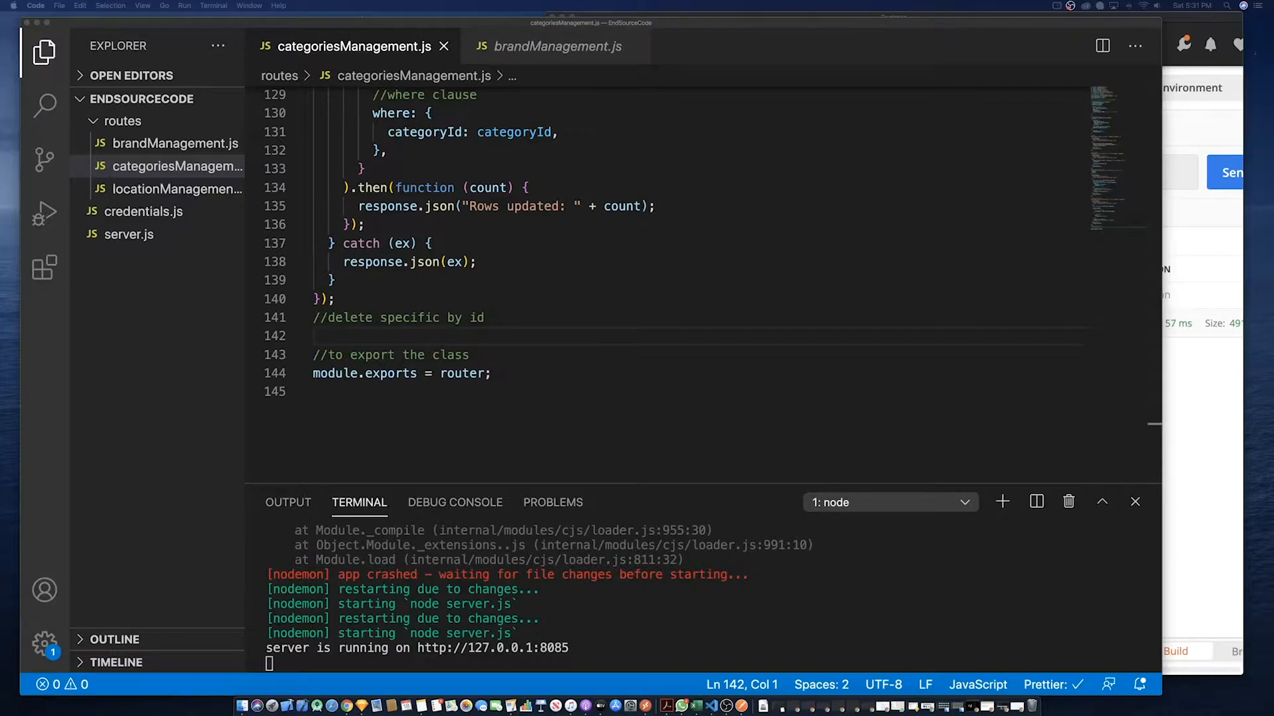
click(363, 336)
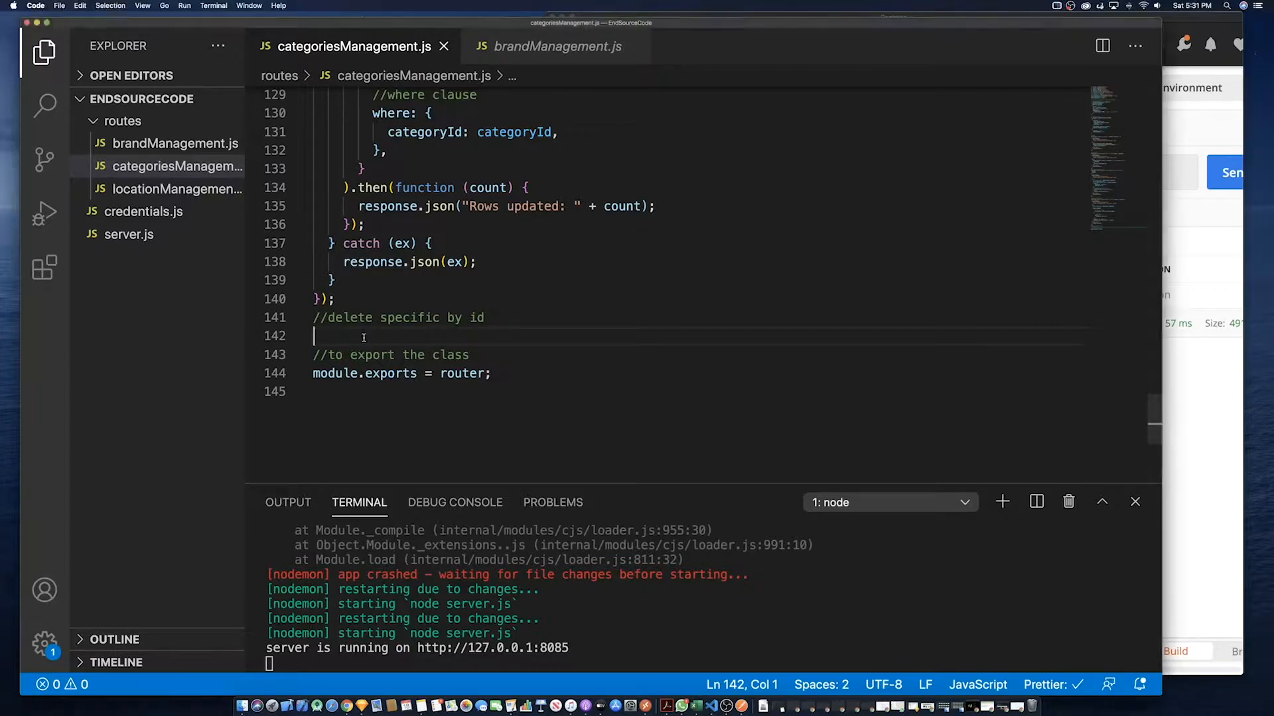
text(router.dele)
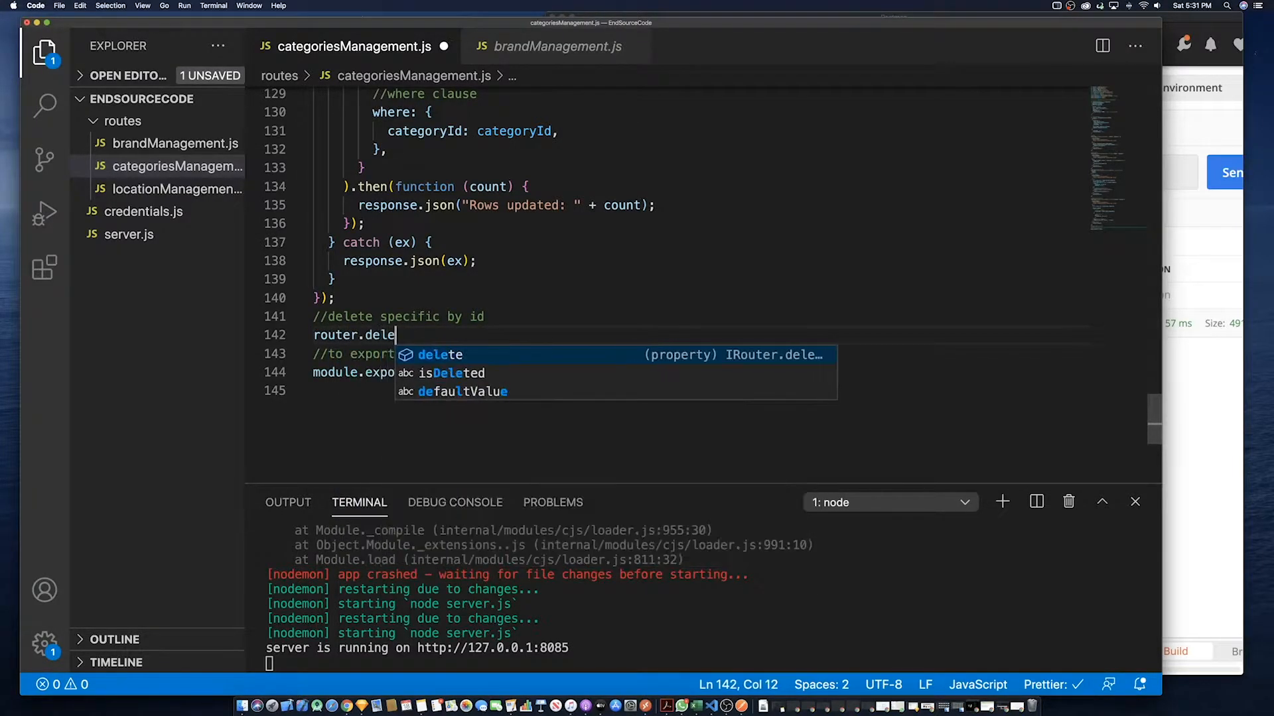
text(te(")
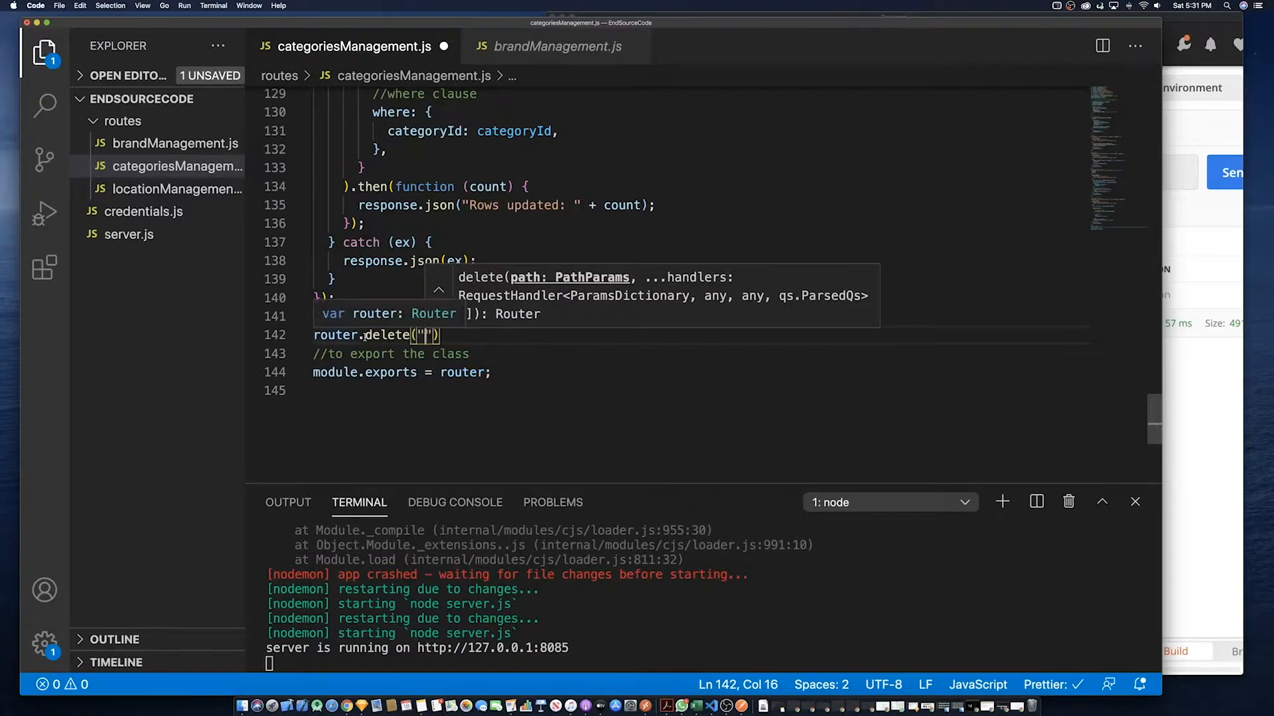
text(/delet)
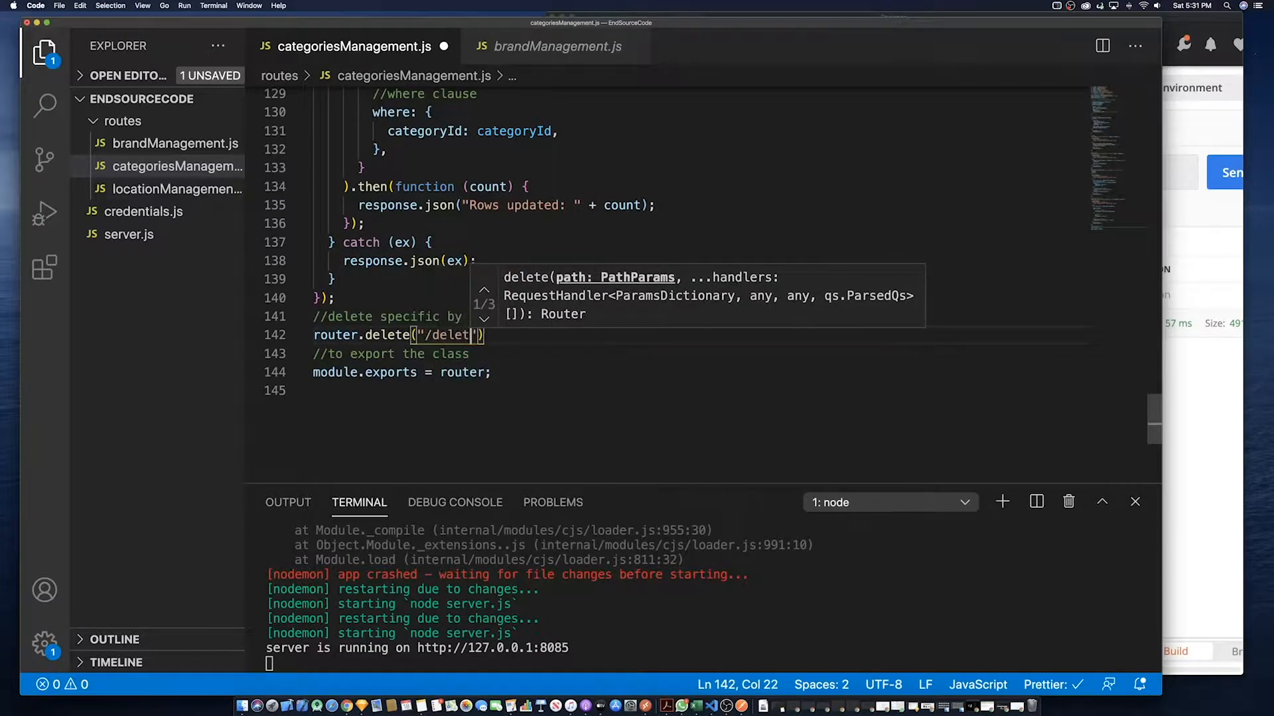
text(e_r)
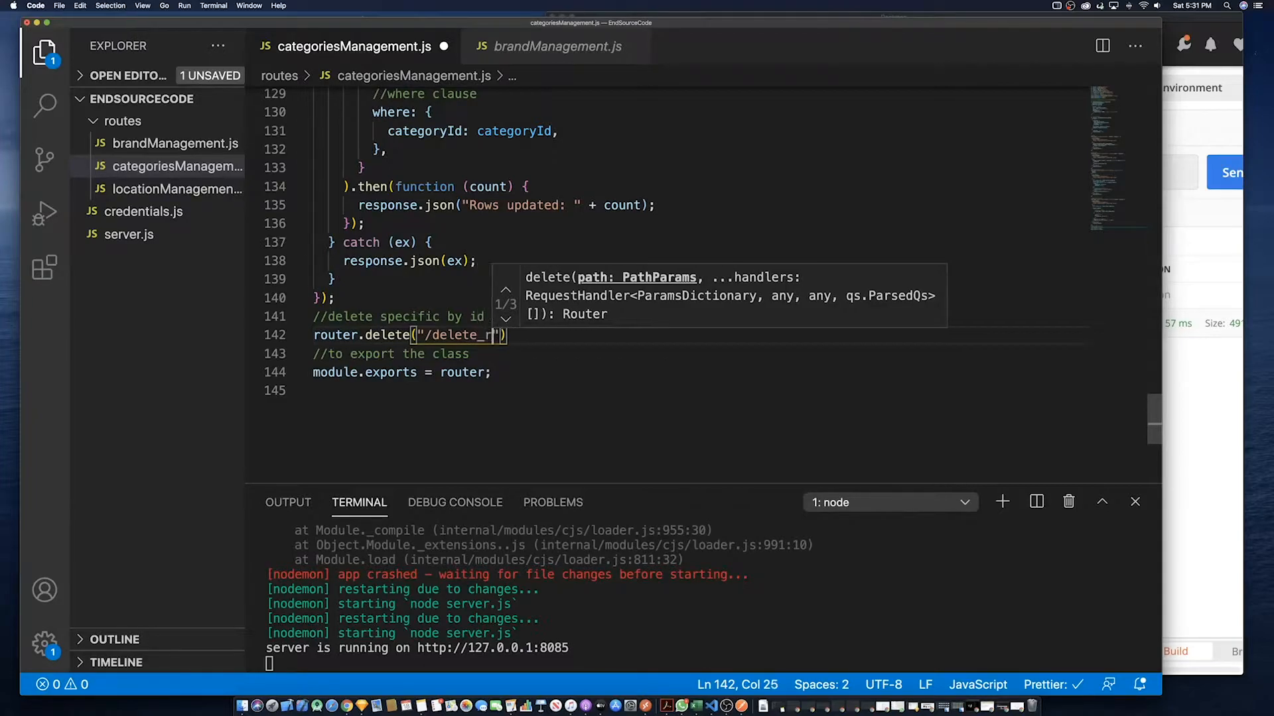
text(target)
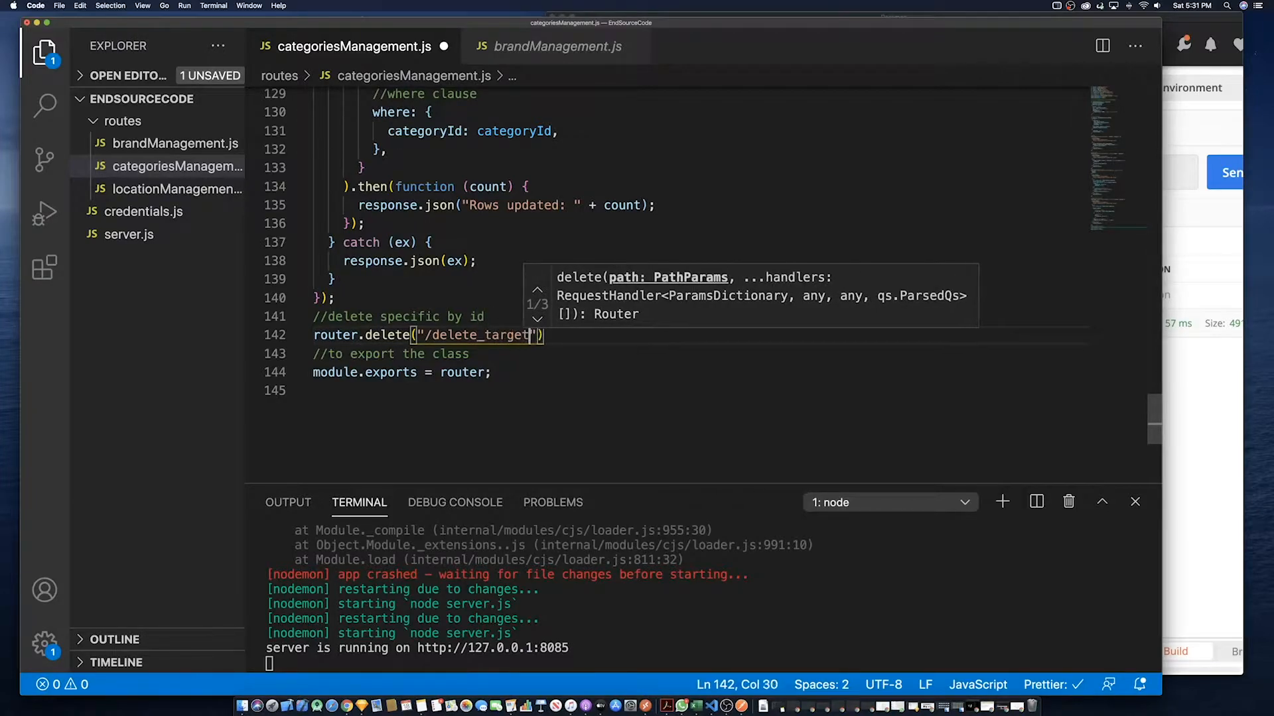
text(_)
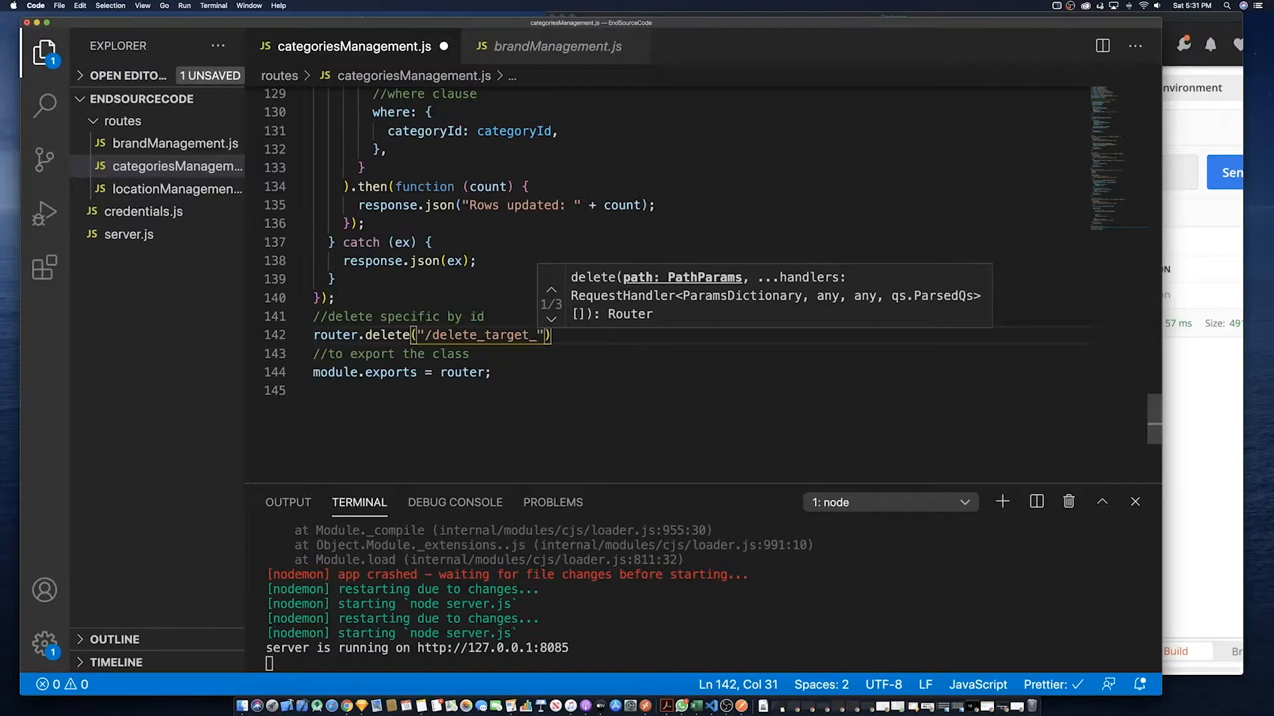
text(categ)
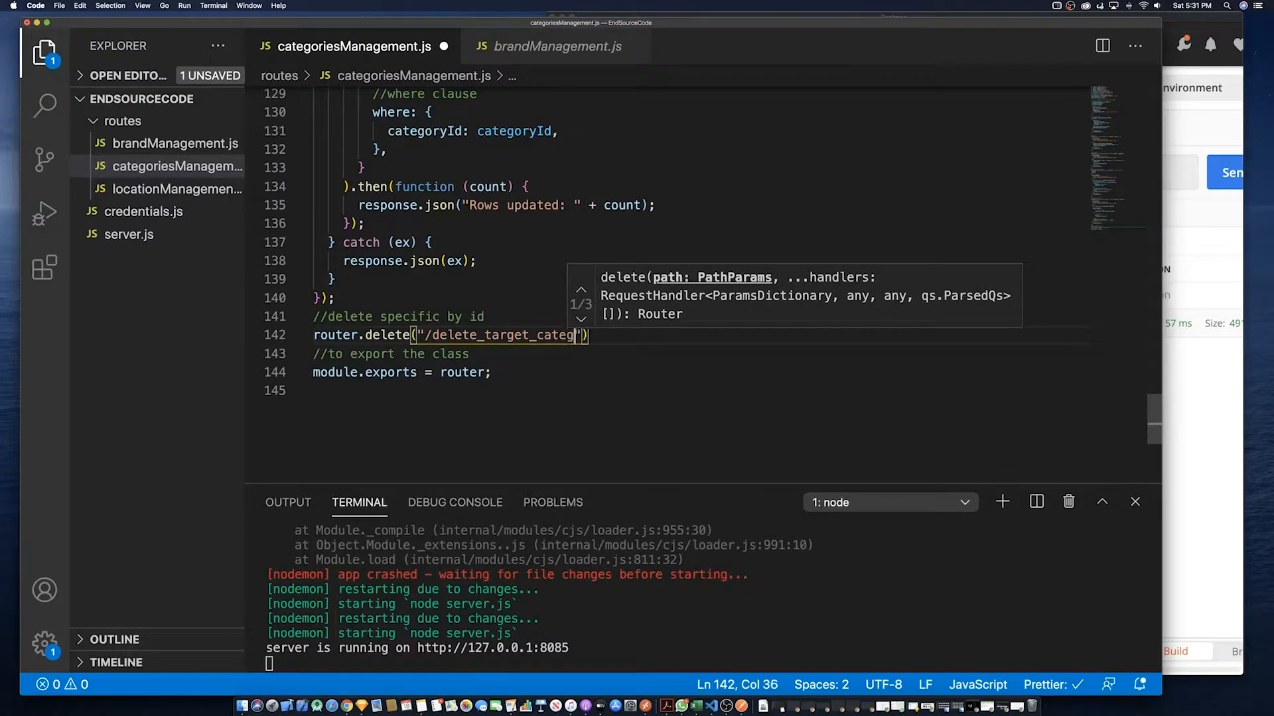
text(ory)
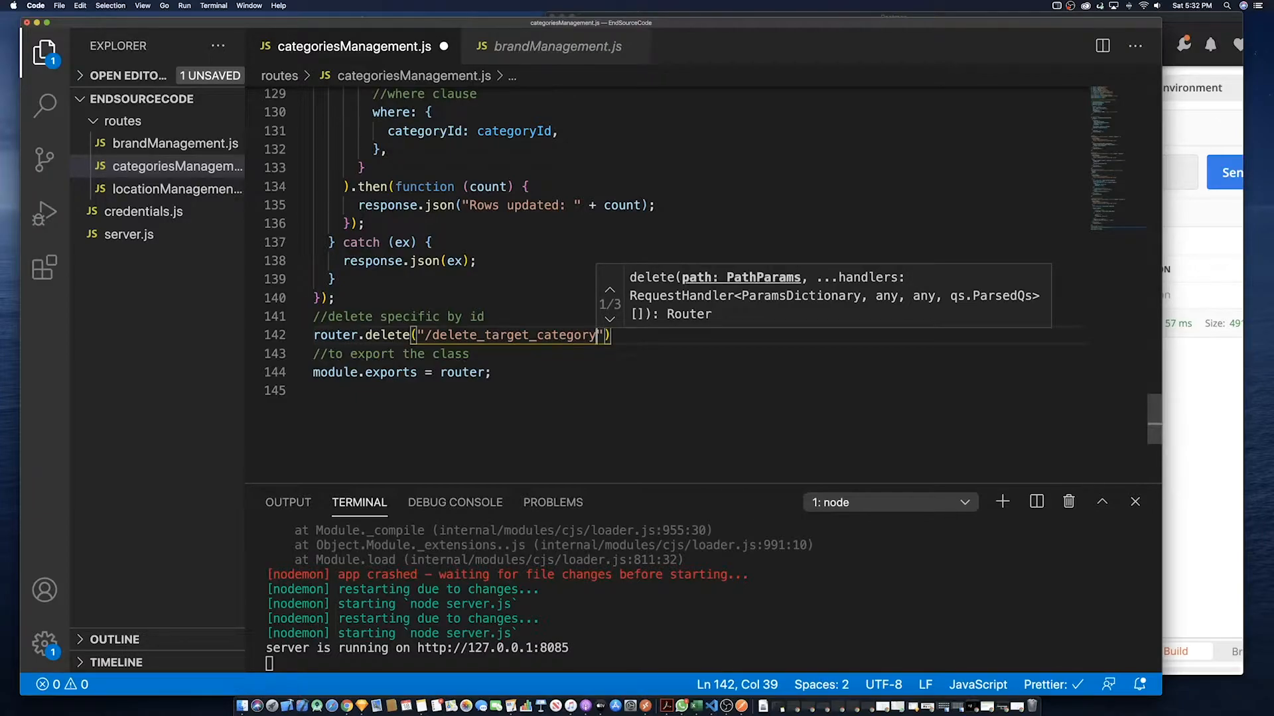
text(/:categoryI)
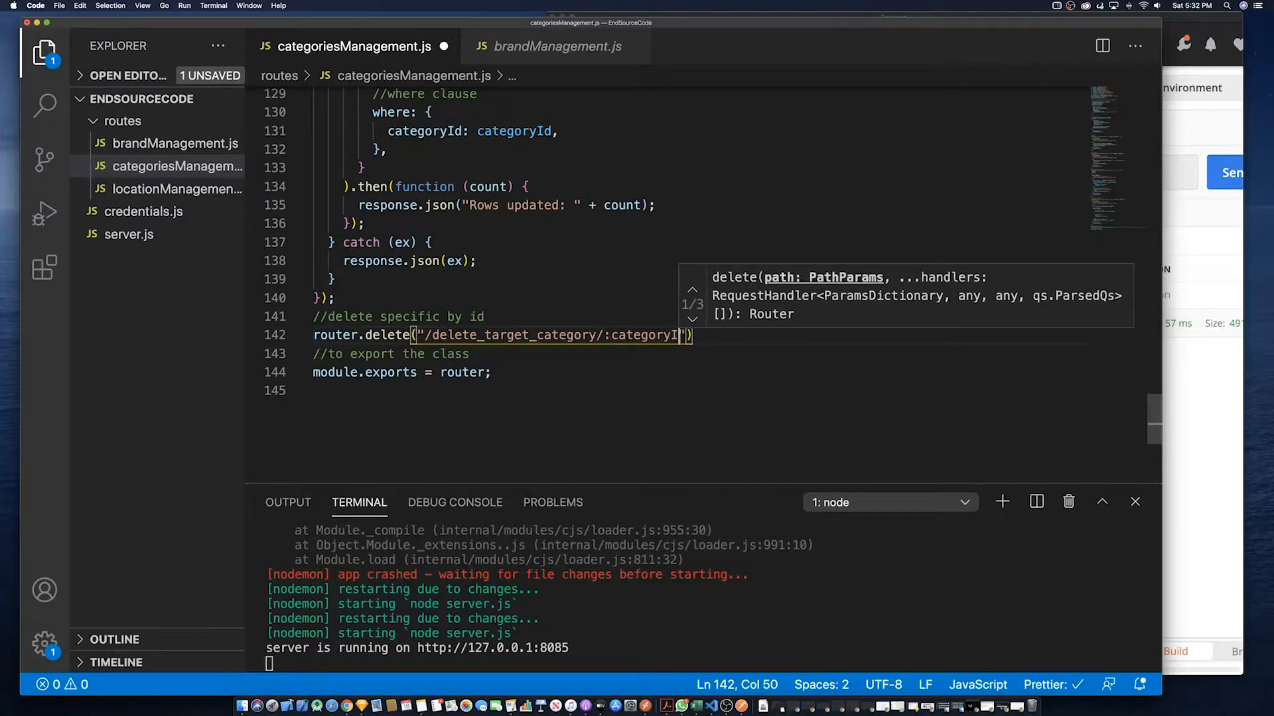
text(d)
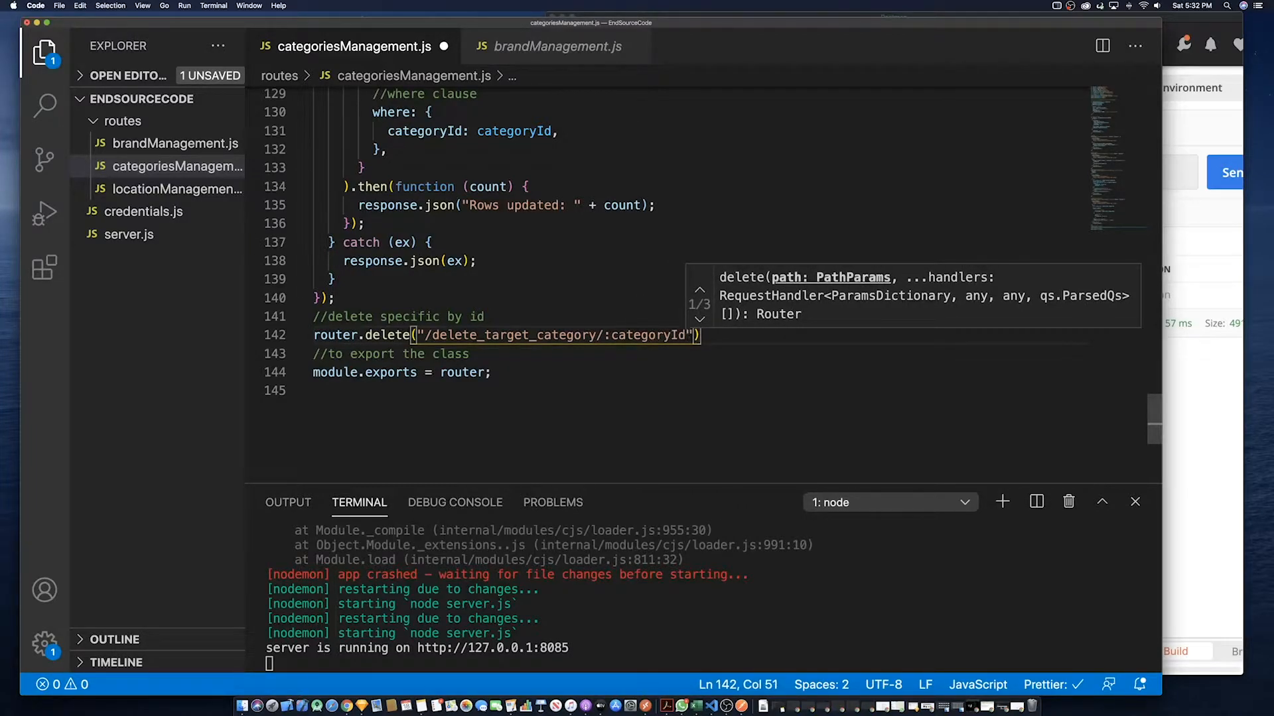
Add the route's handler function taking request as its first parameter
text(, f)
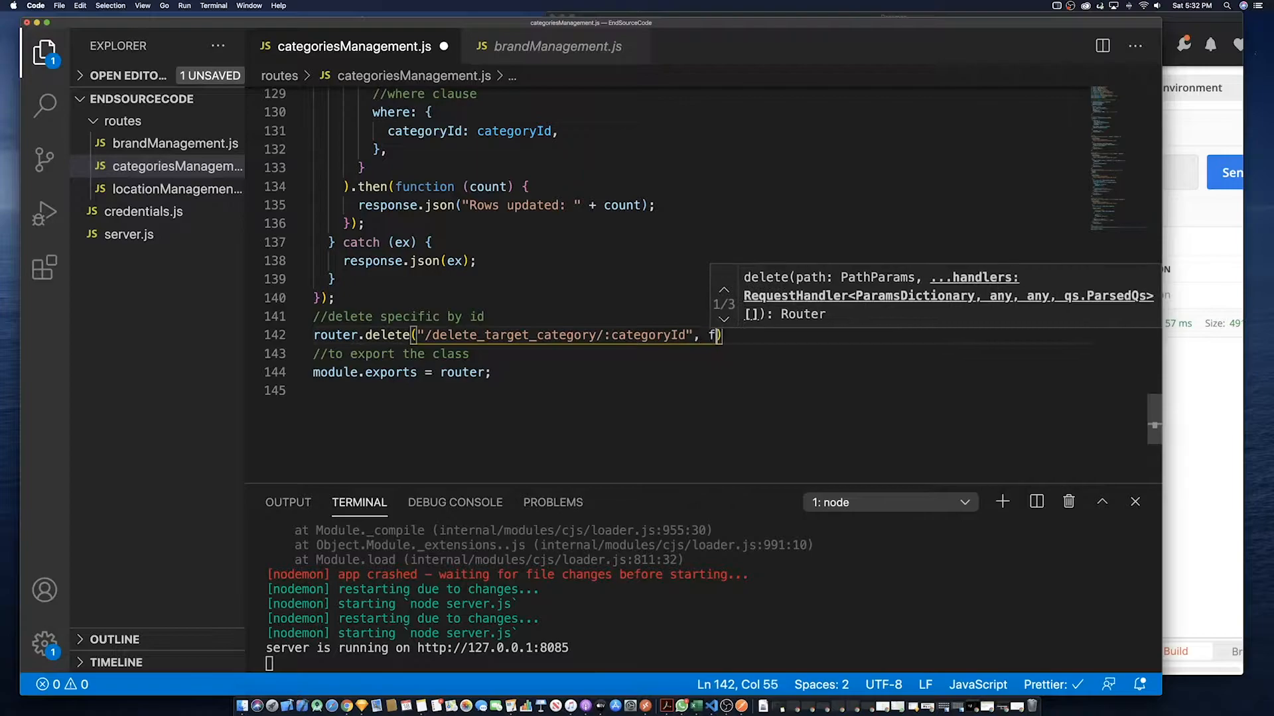
text(unction)
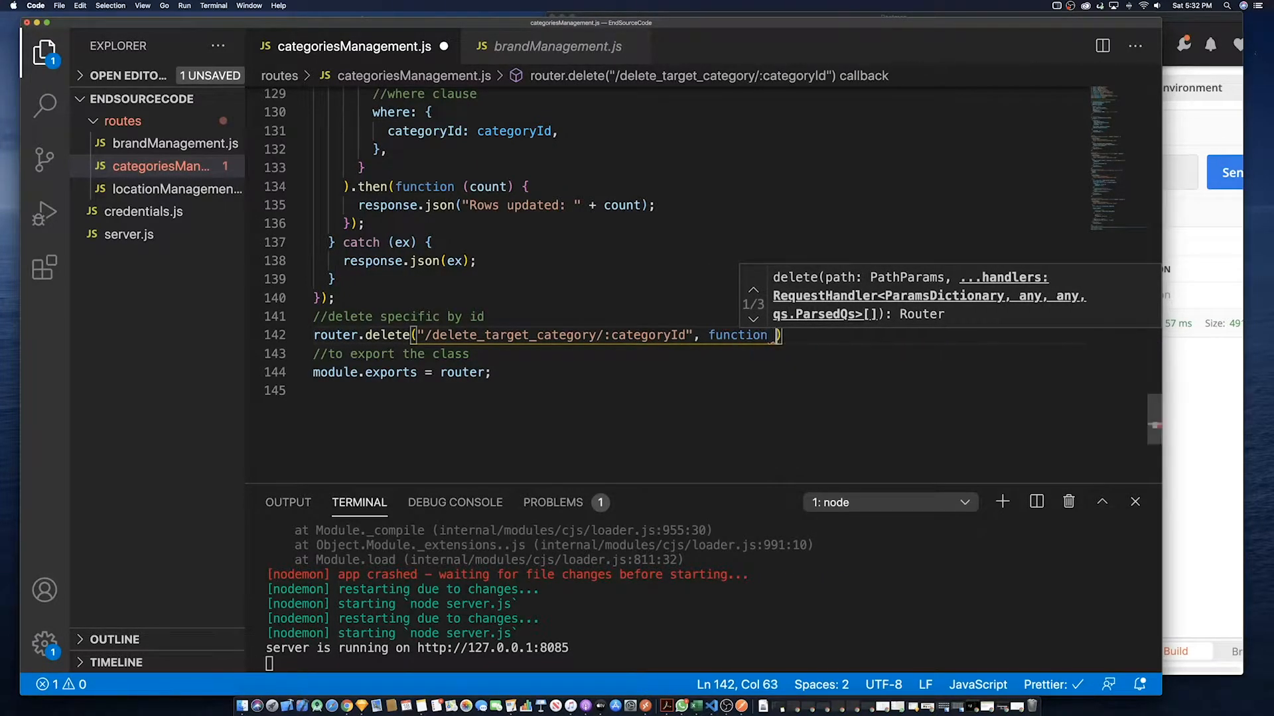
text((request)
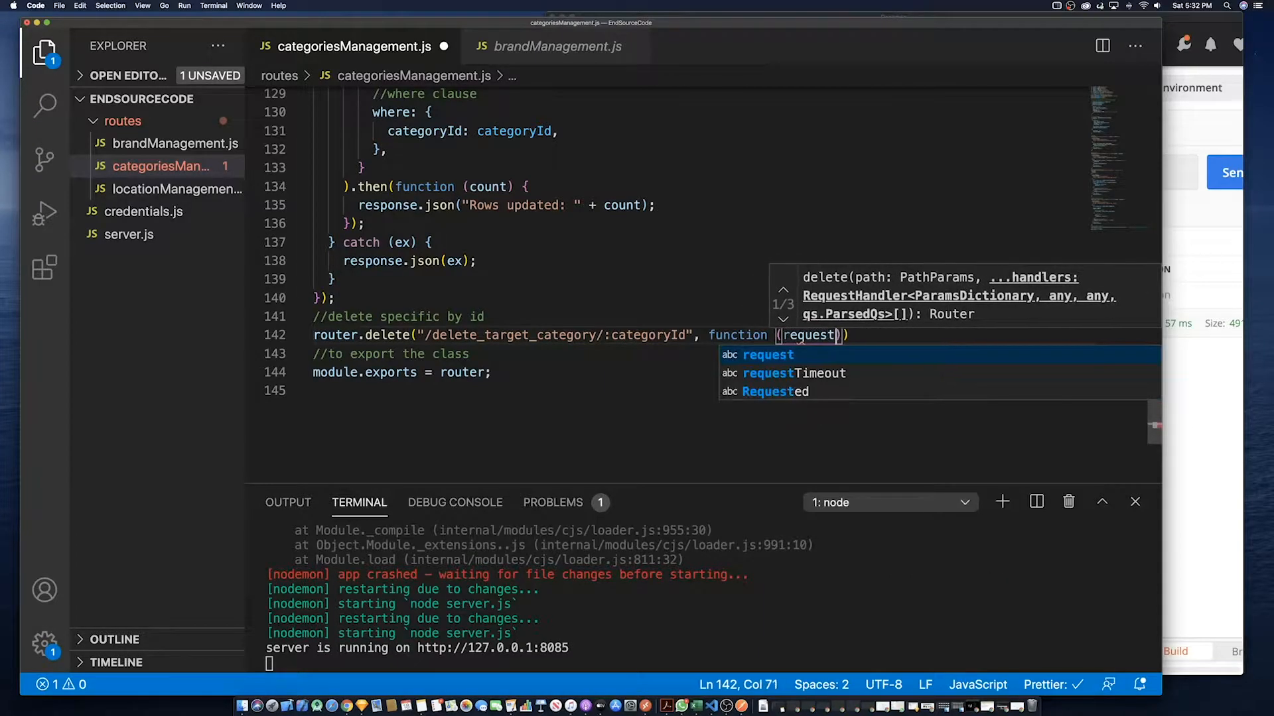
text(, response)
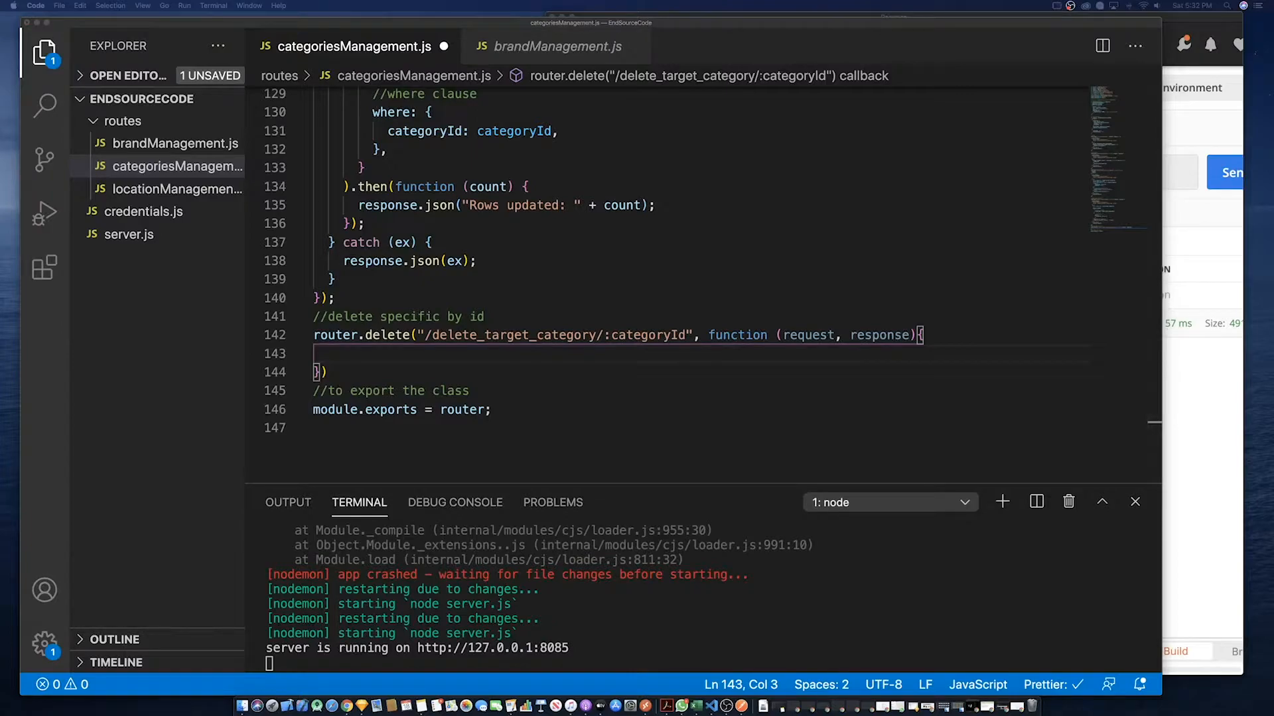
mouse_move(81, 274)
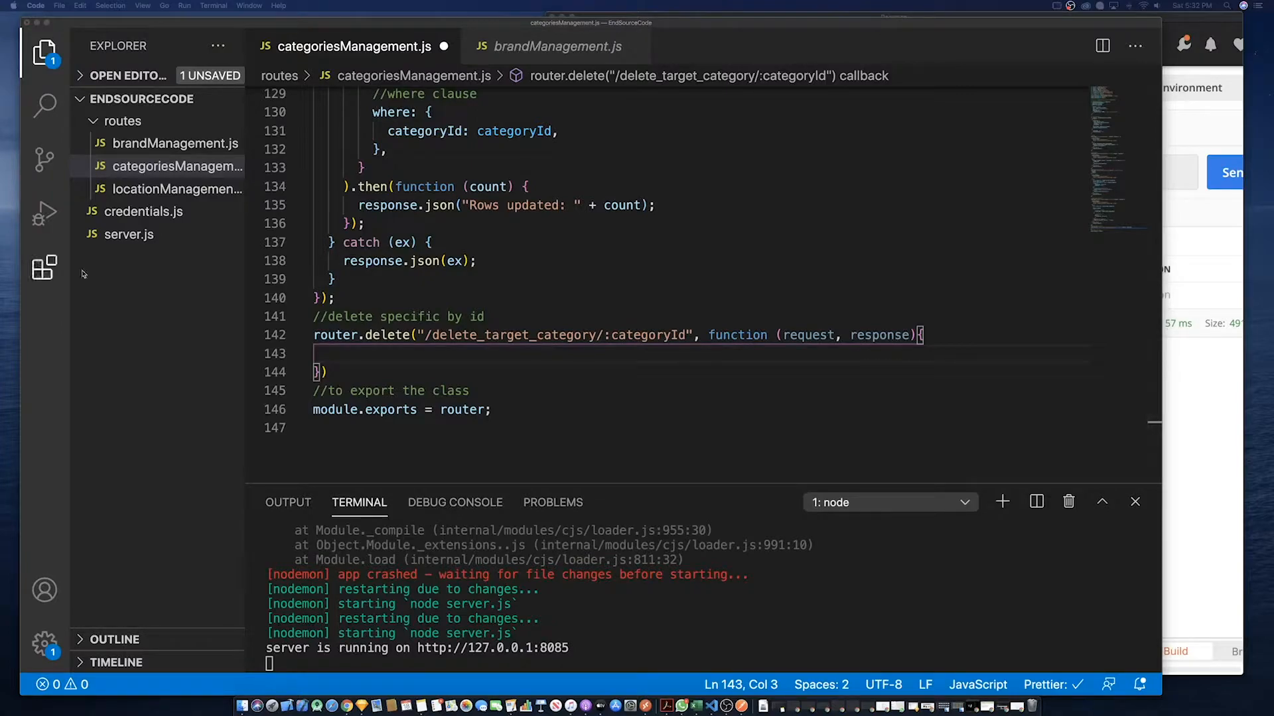
mouse_move(367, 353)
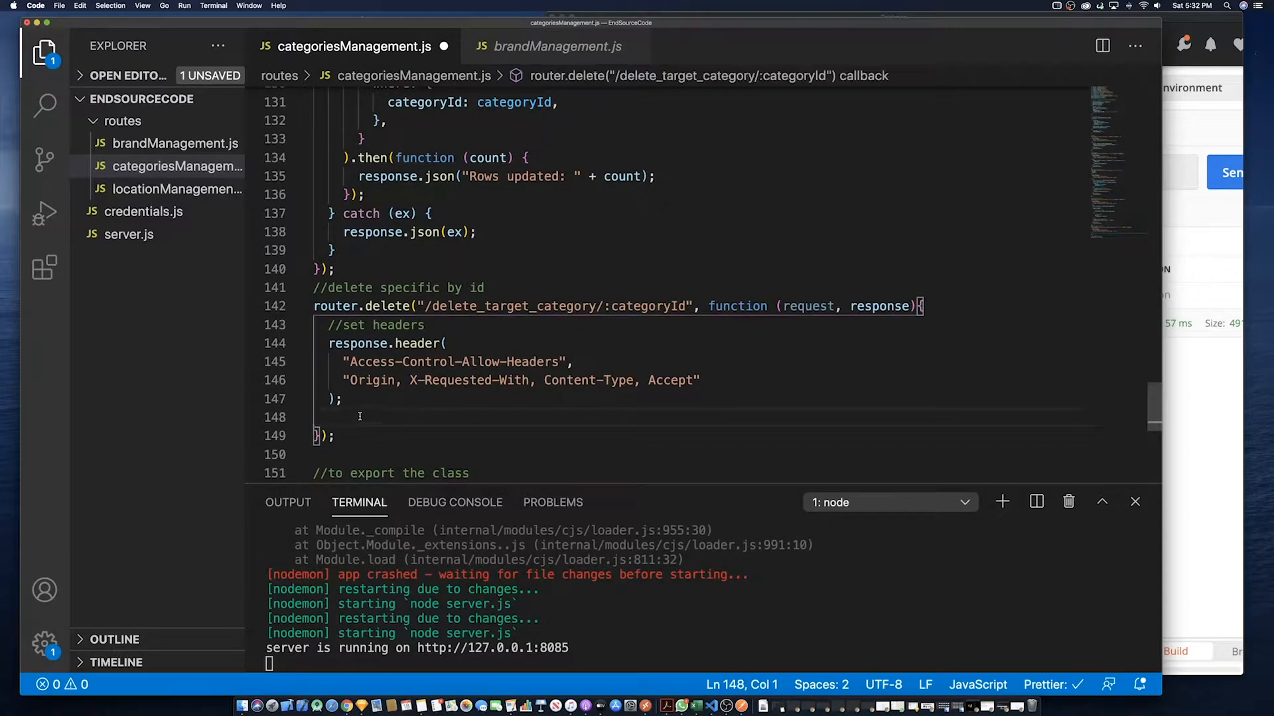
Write a try block and a catch (ex) returning response.json(ex), then delete the stray typed text
text(try{)
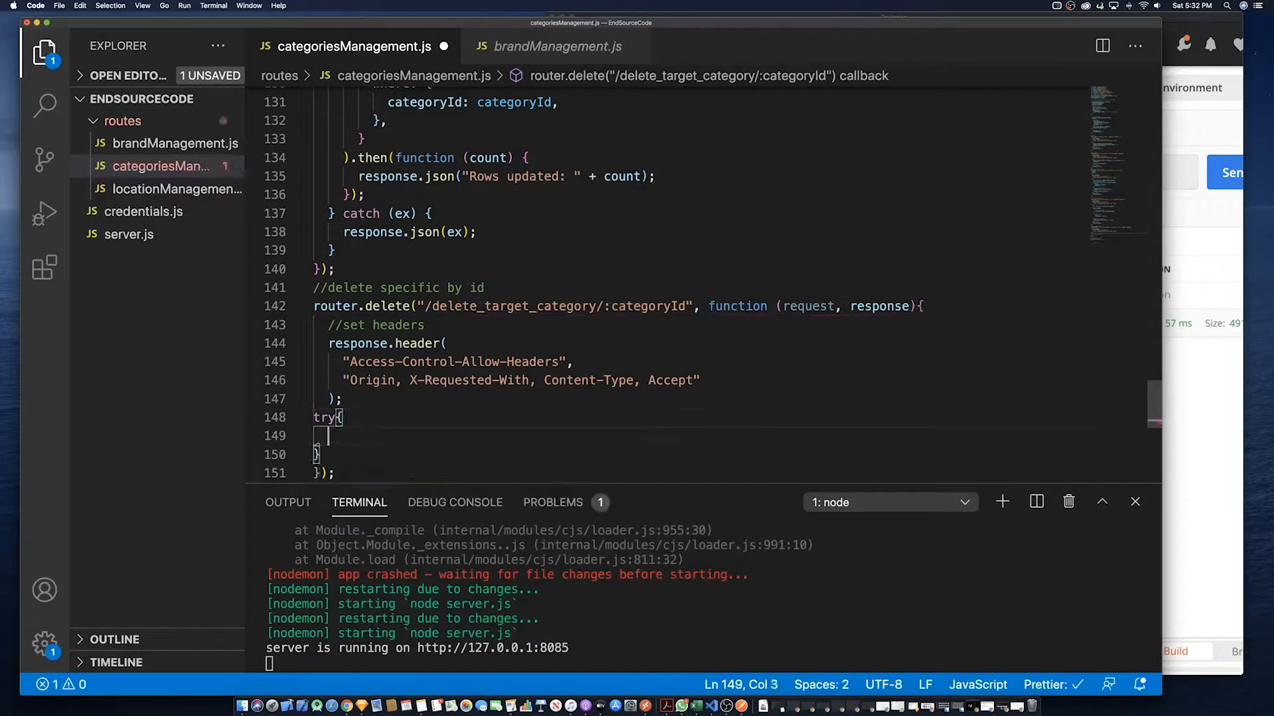
text(catc)
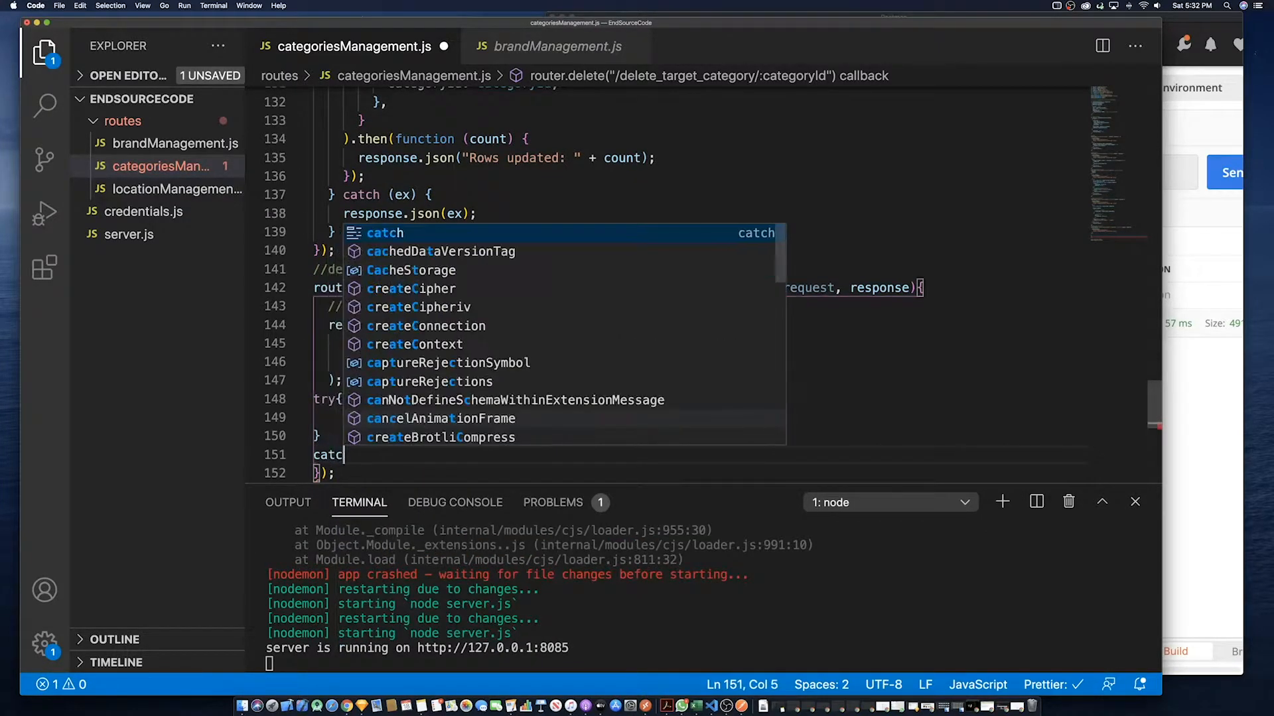
text((ex)
text({)
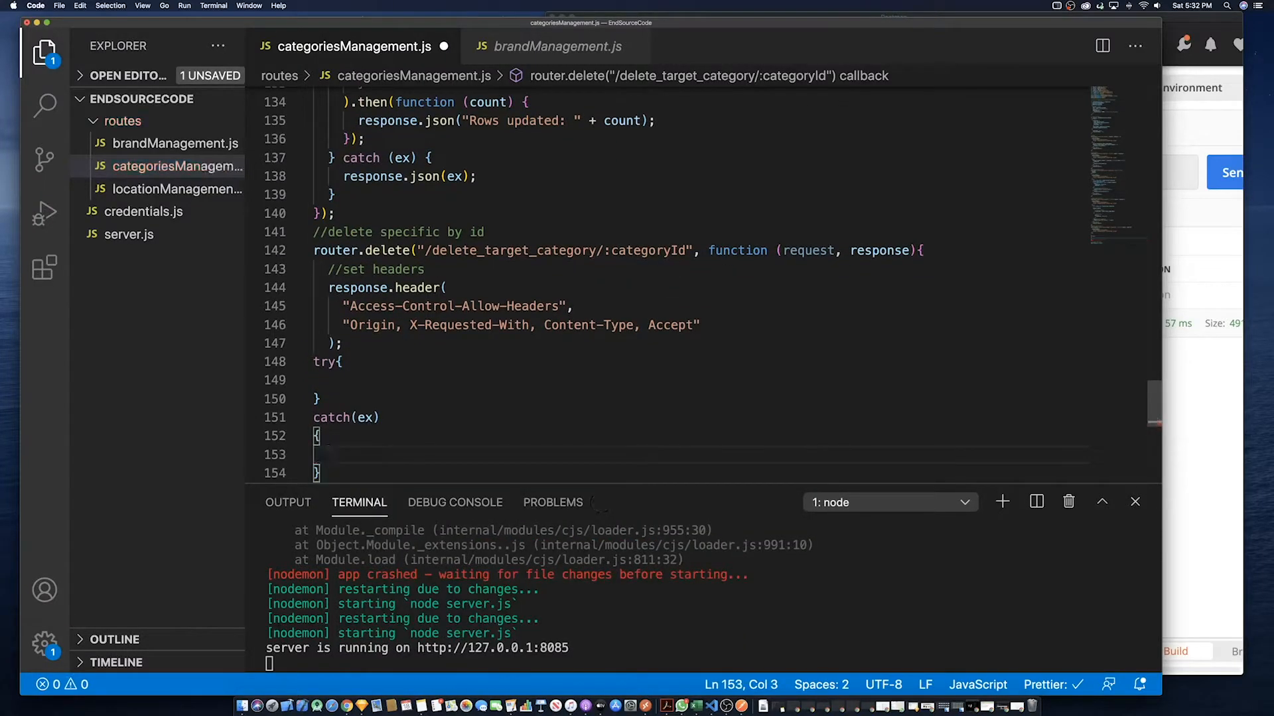
text(response)
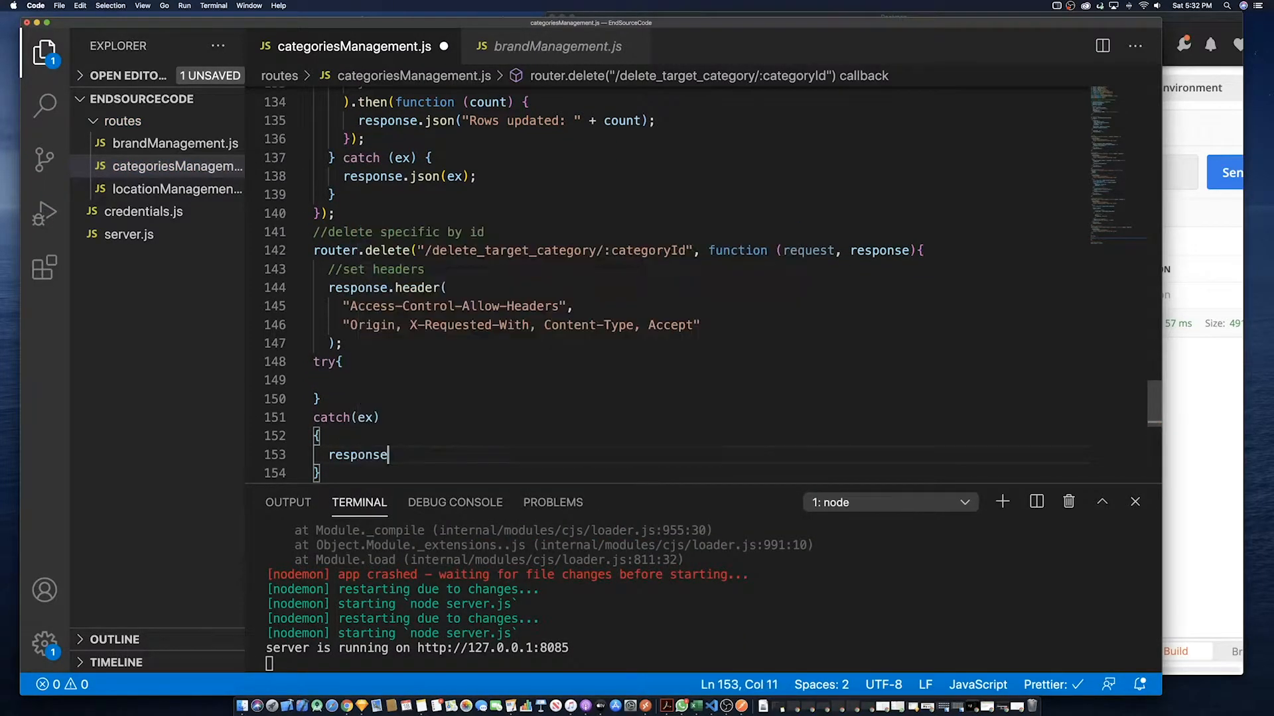
text(.json(ex);)
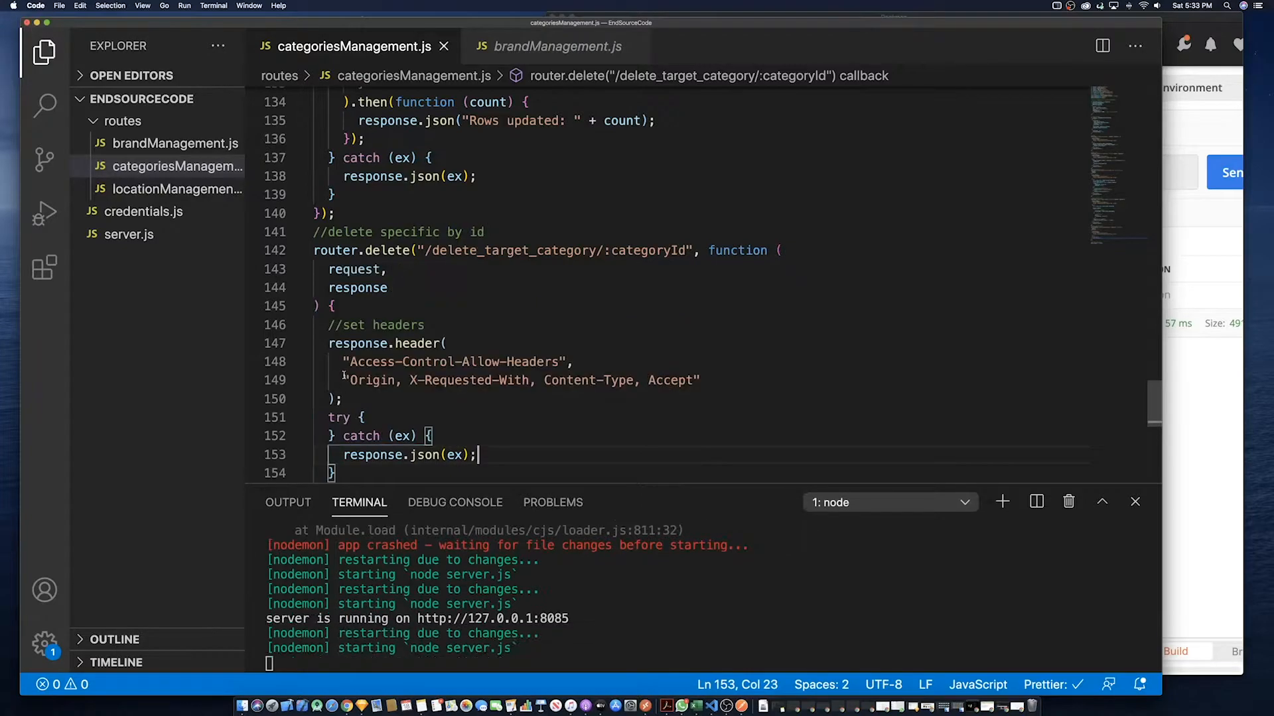
key(enter)
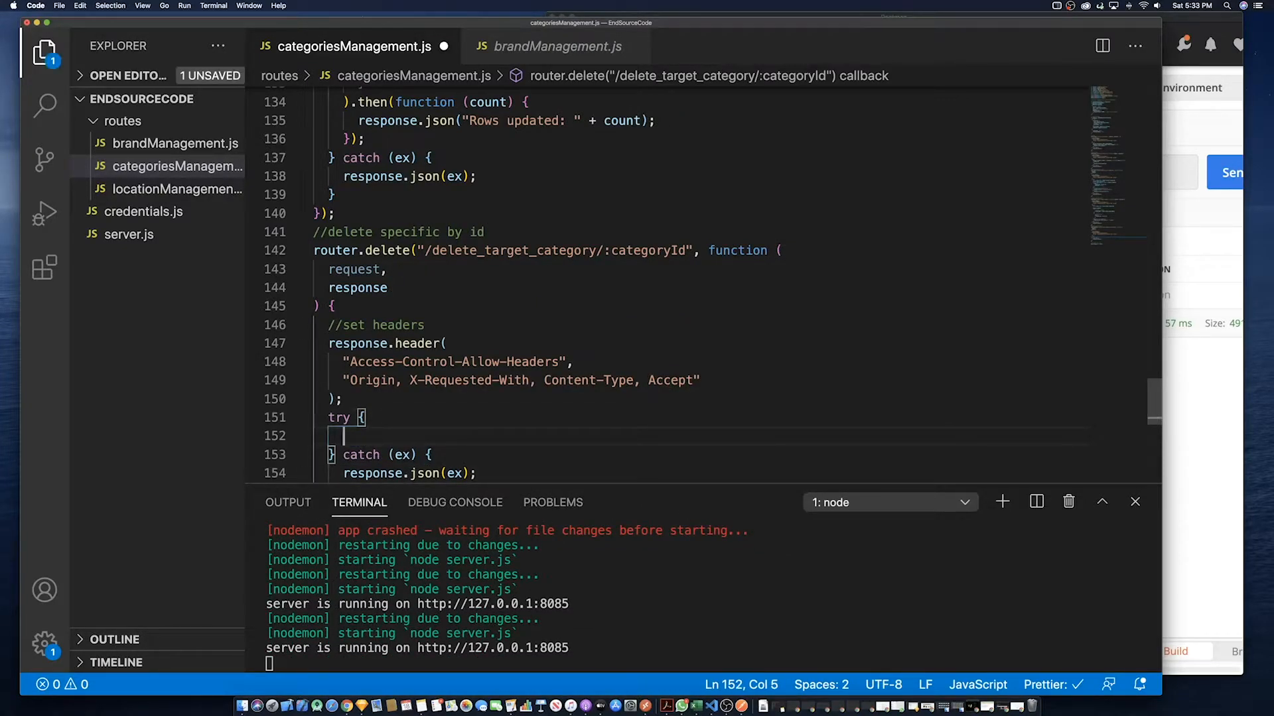
text(xona)
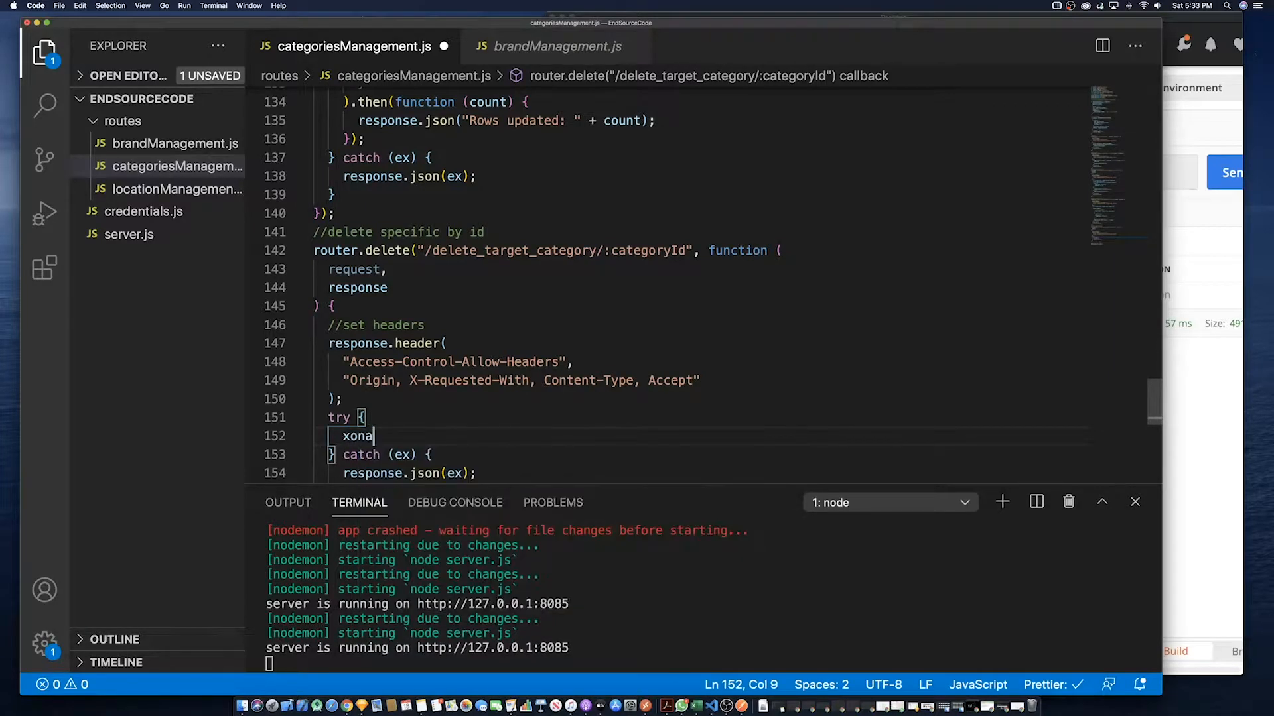
key(Backspace)
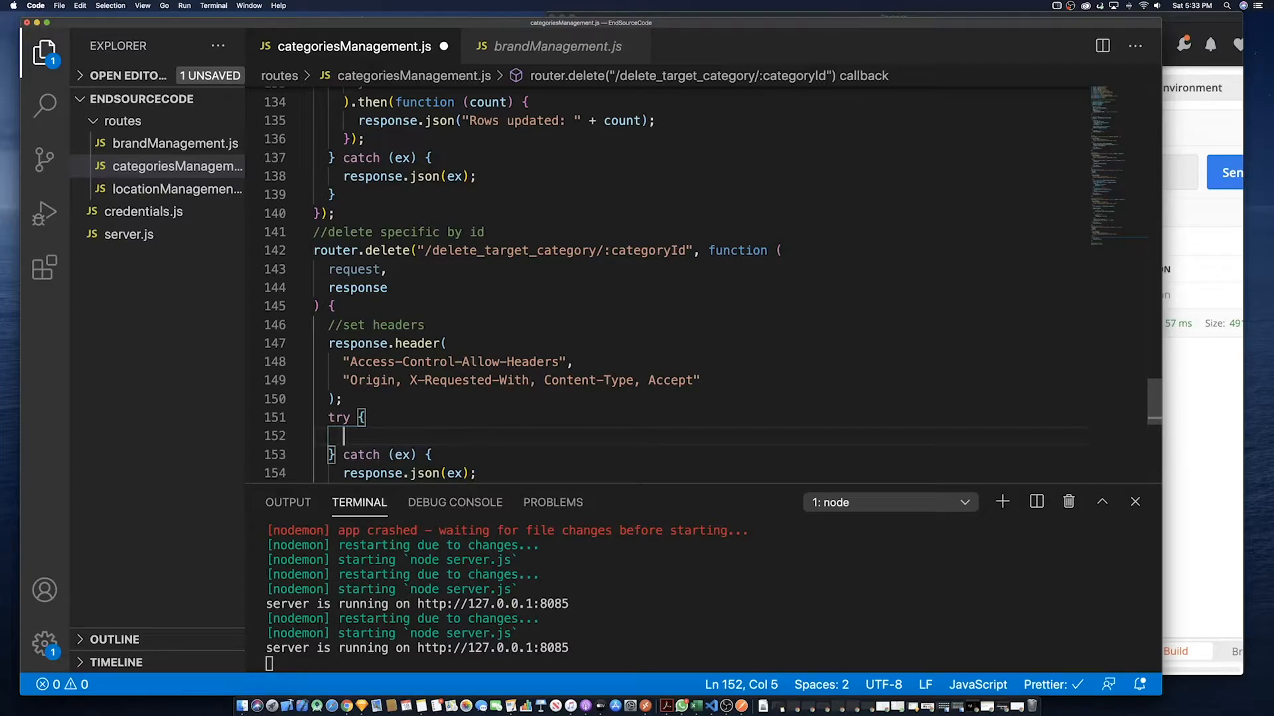
Declare const categoryId from request.params in the delete try block and begin the isDeleted field
scroll(up, 3)
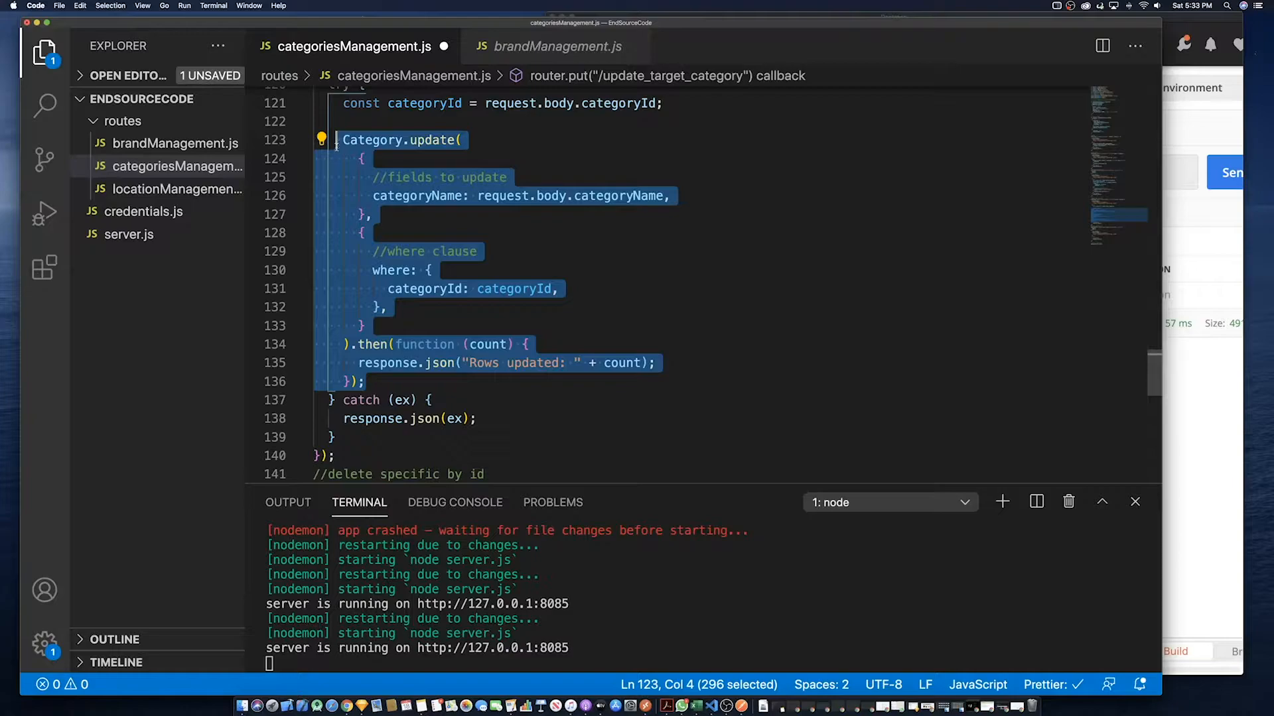
scroll(down, 3)
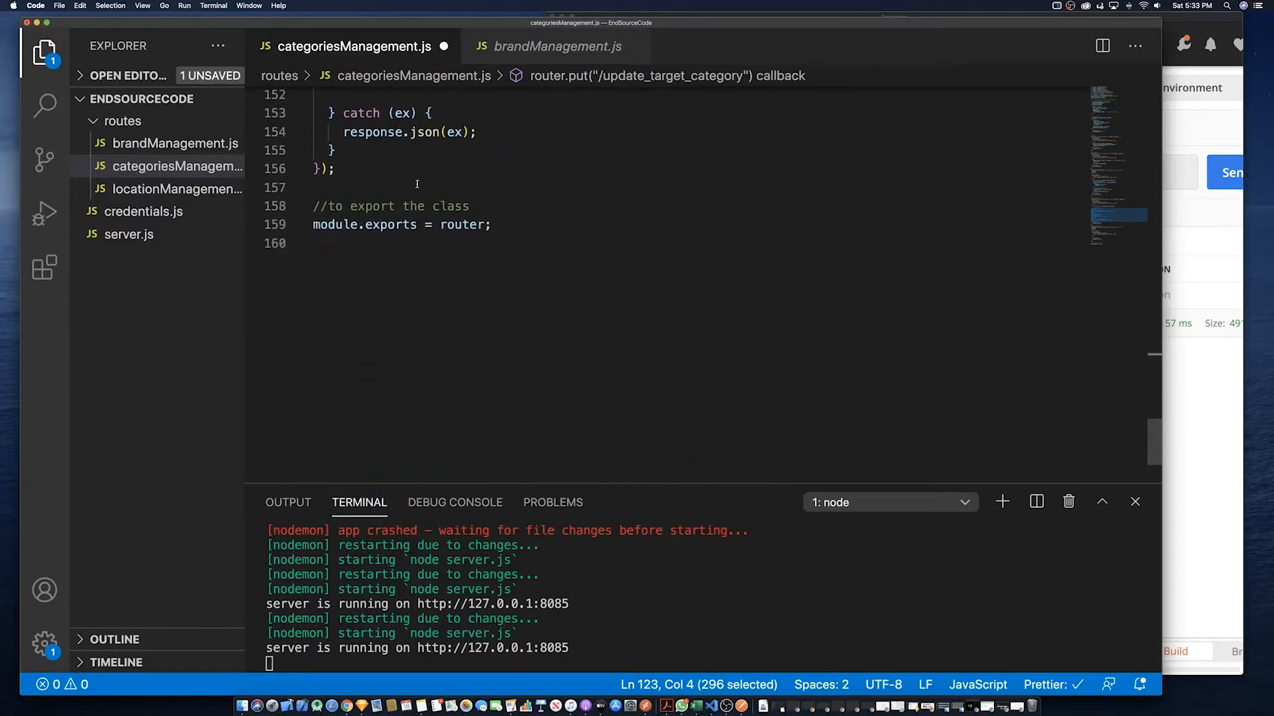
scroll(up, 3)
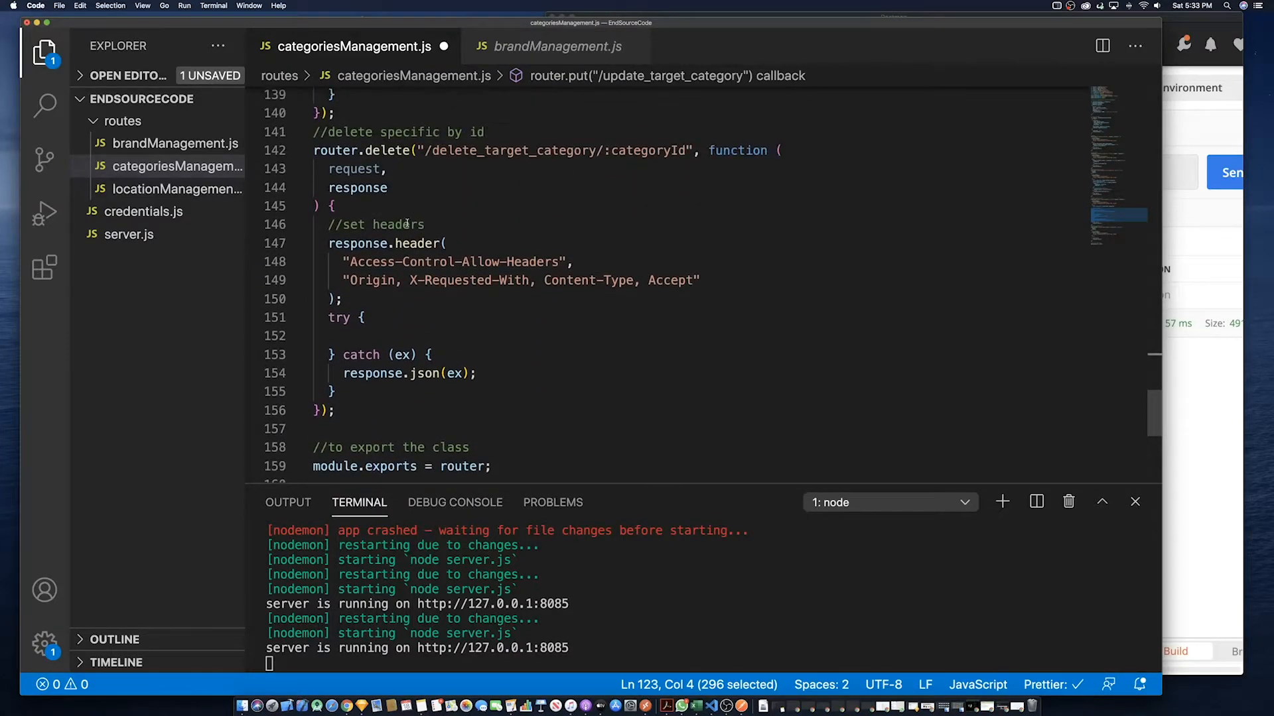
click(370, 335)
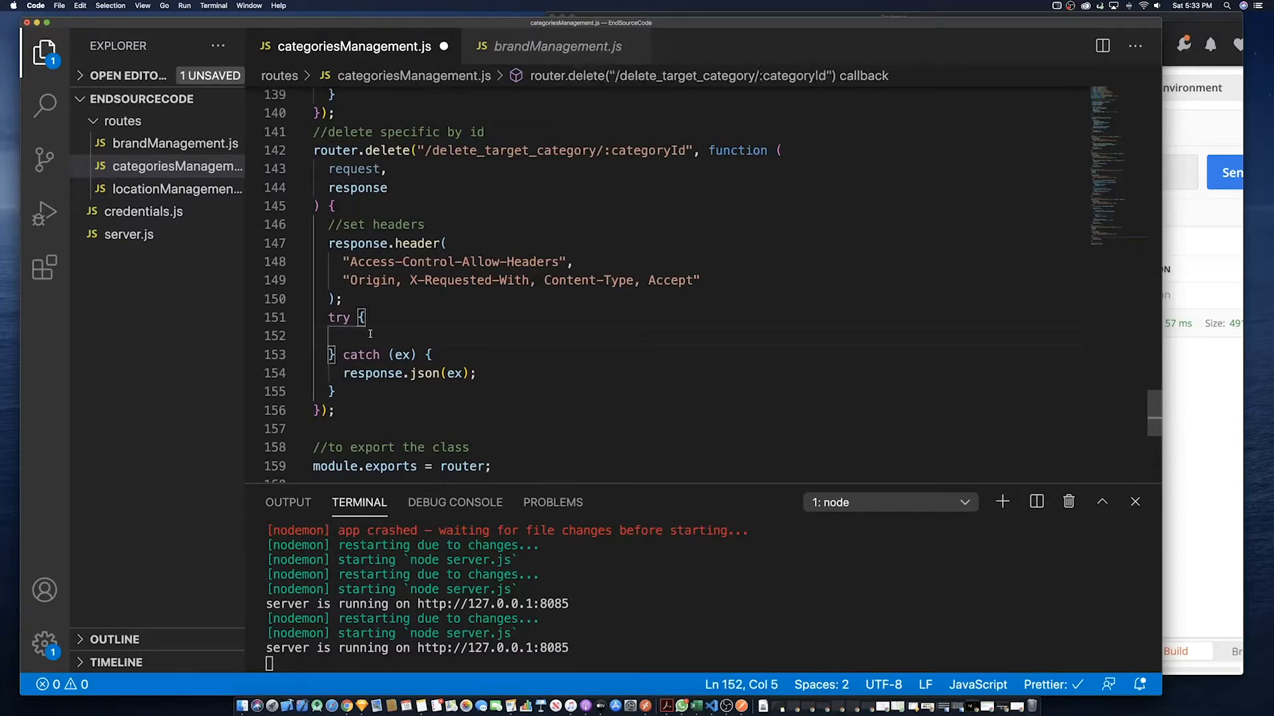
text(cons)
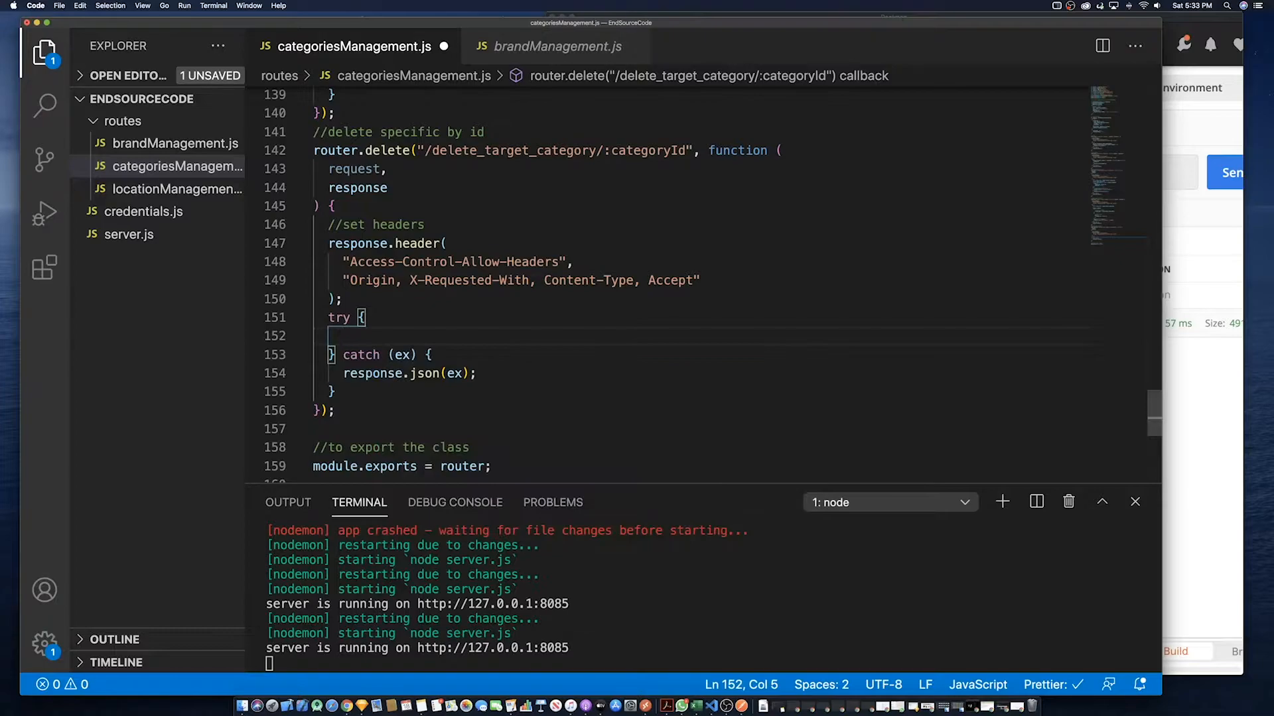
scroll(up, 3)
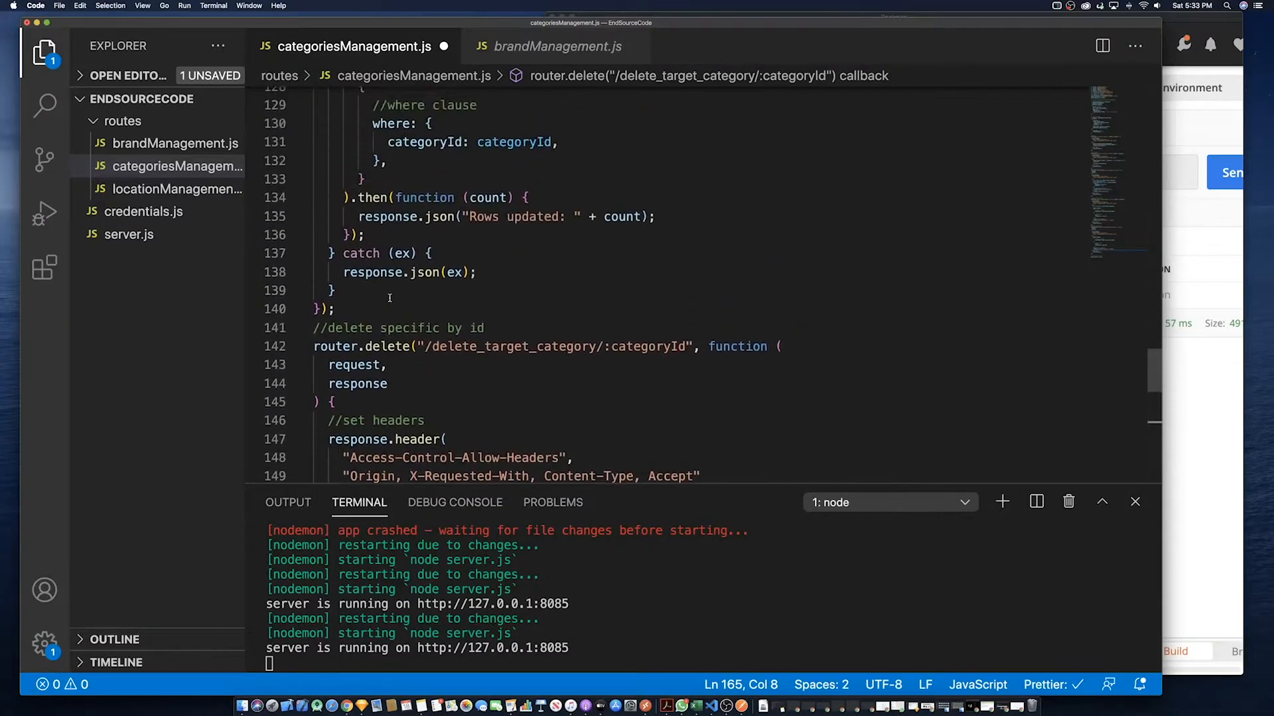
scroll(up, 3)
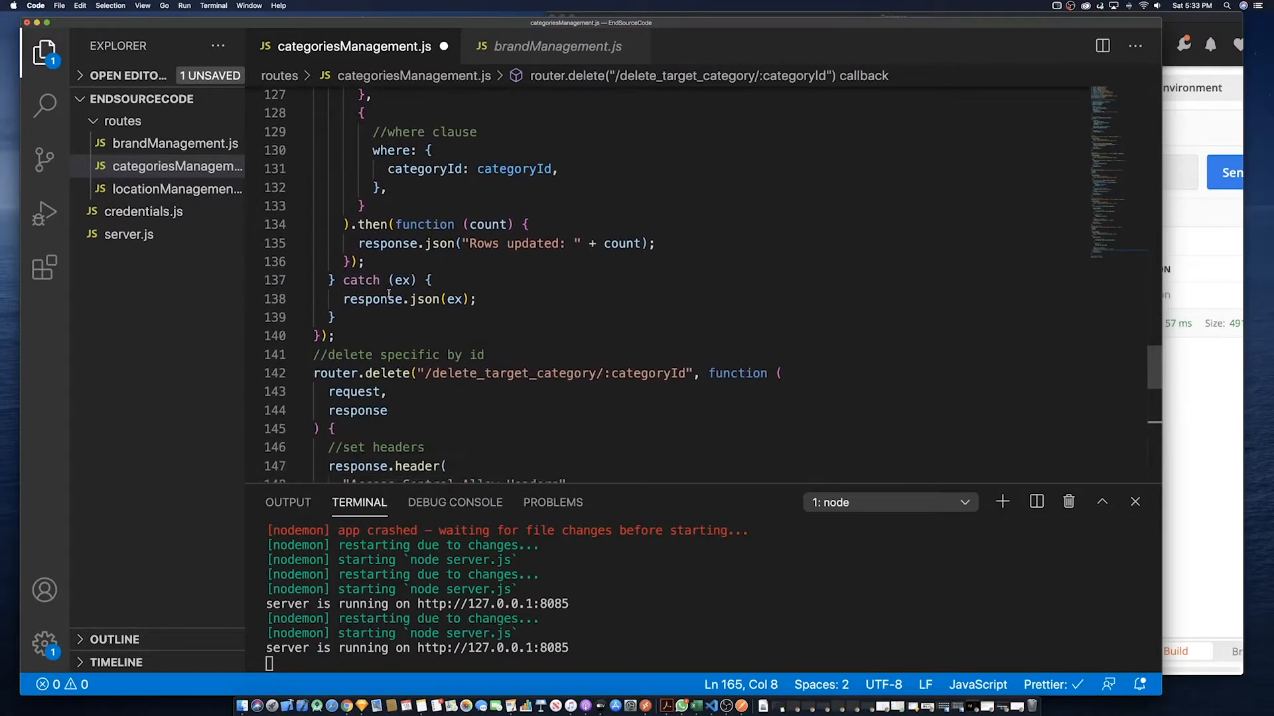
scroll(up, 3)
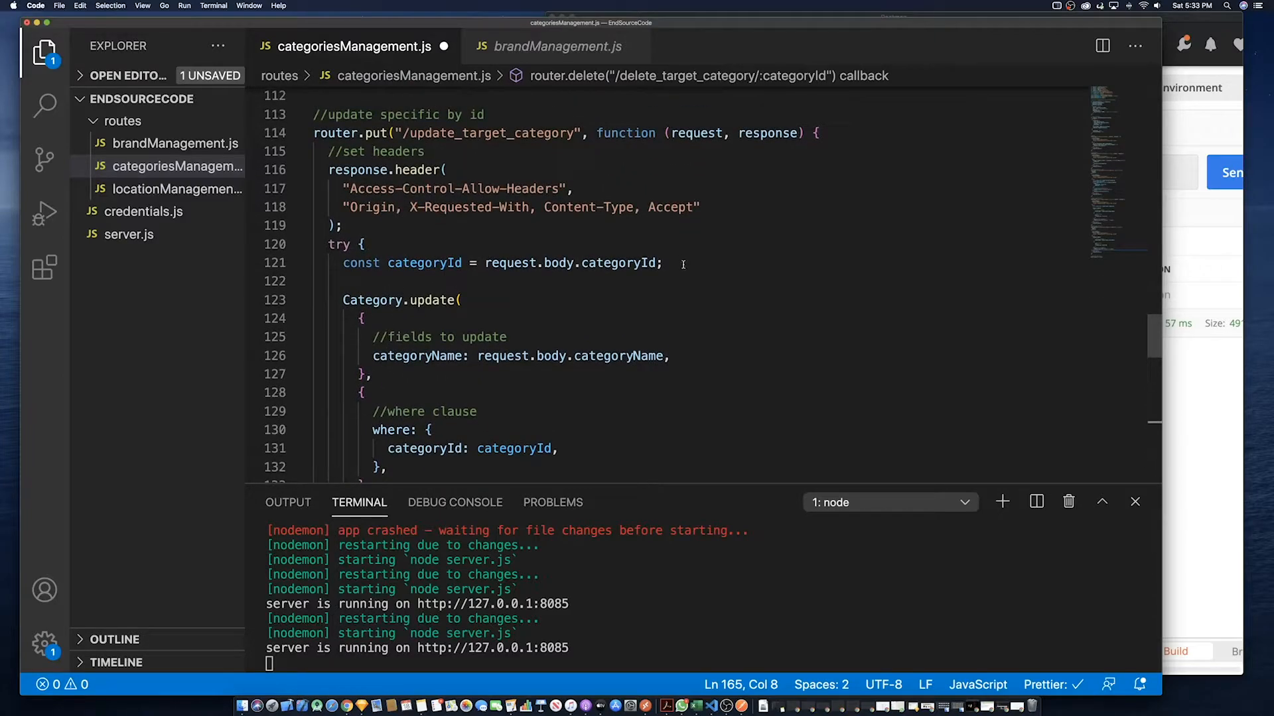
scroll(down, 3)
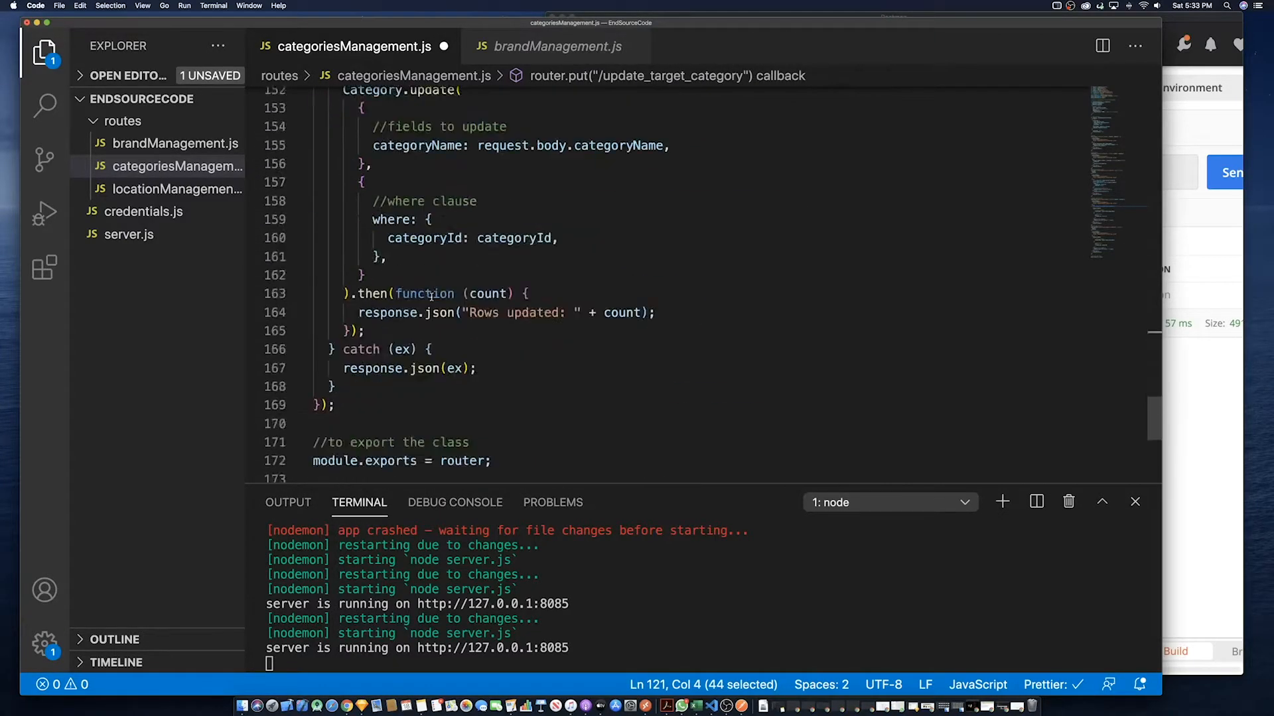
scroll(up, 3)
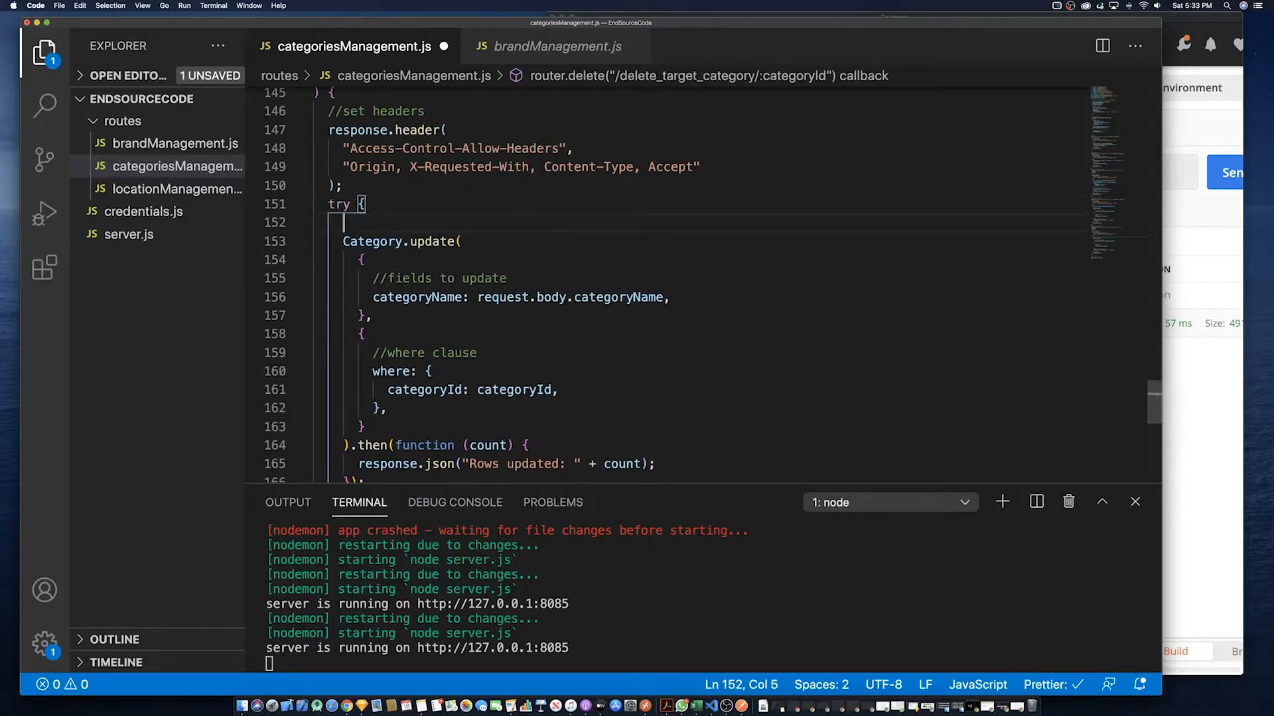
text(const categoryId = request.body.categoryId;)
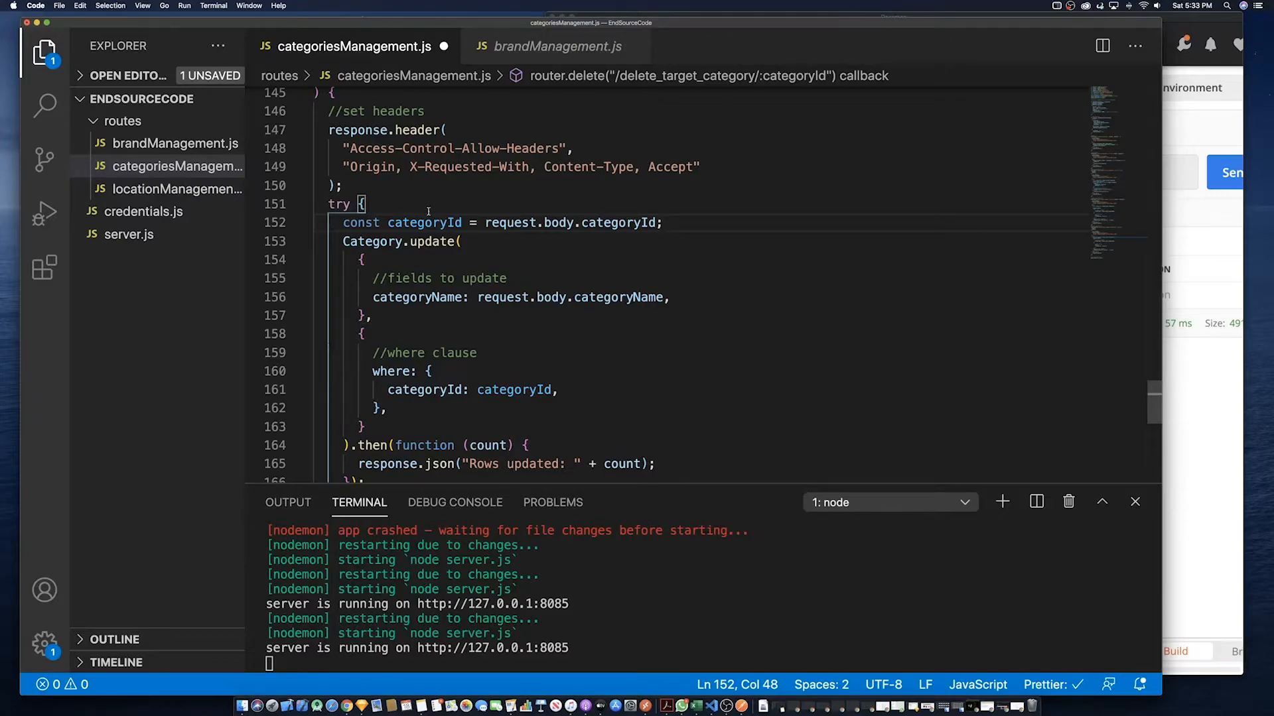
text(paramas)
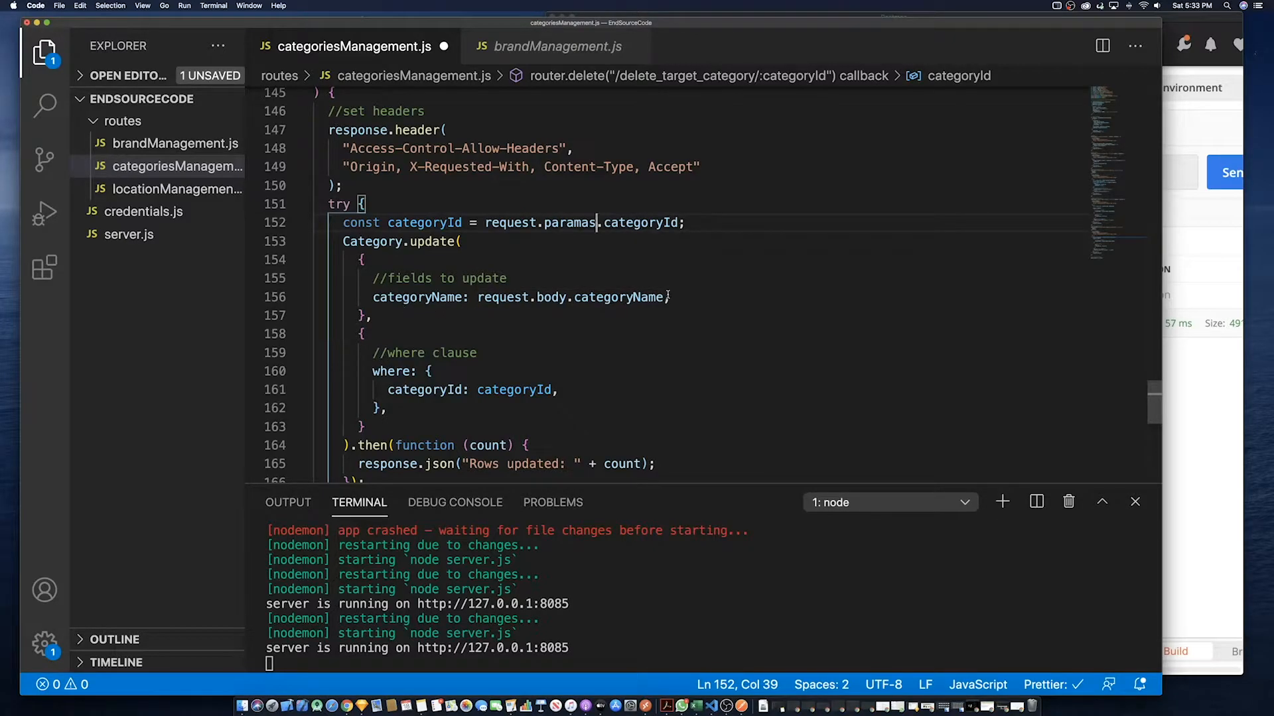
text(isDeleted: r,)
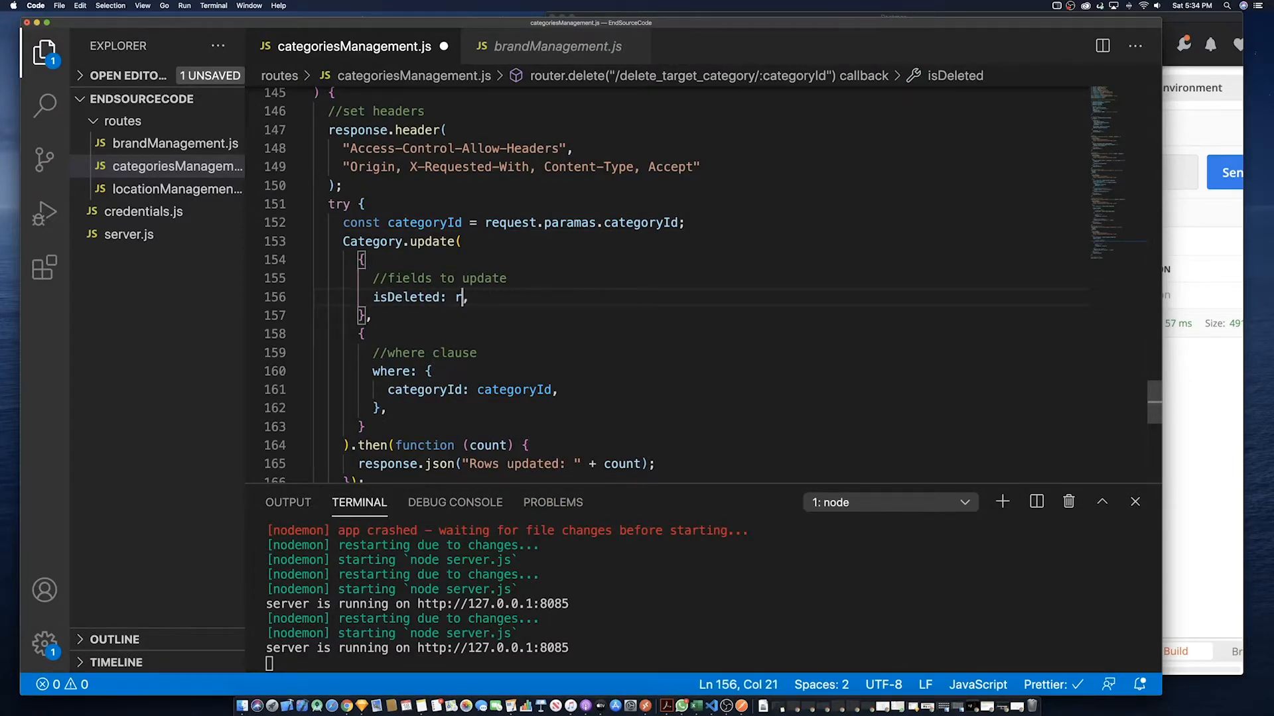
Set isDeleted: true and extend the comment to 'fields to update to true to soft delete record'
text(rue,)
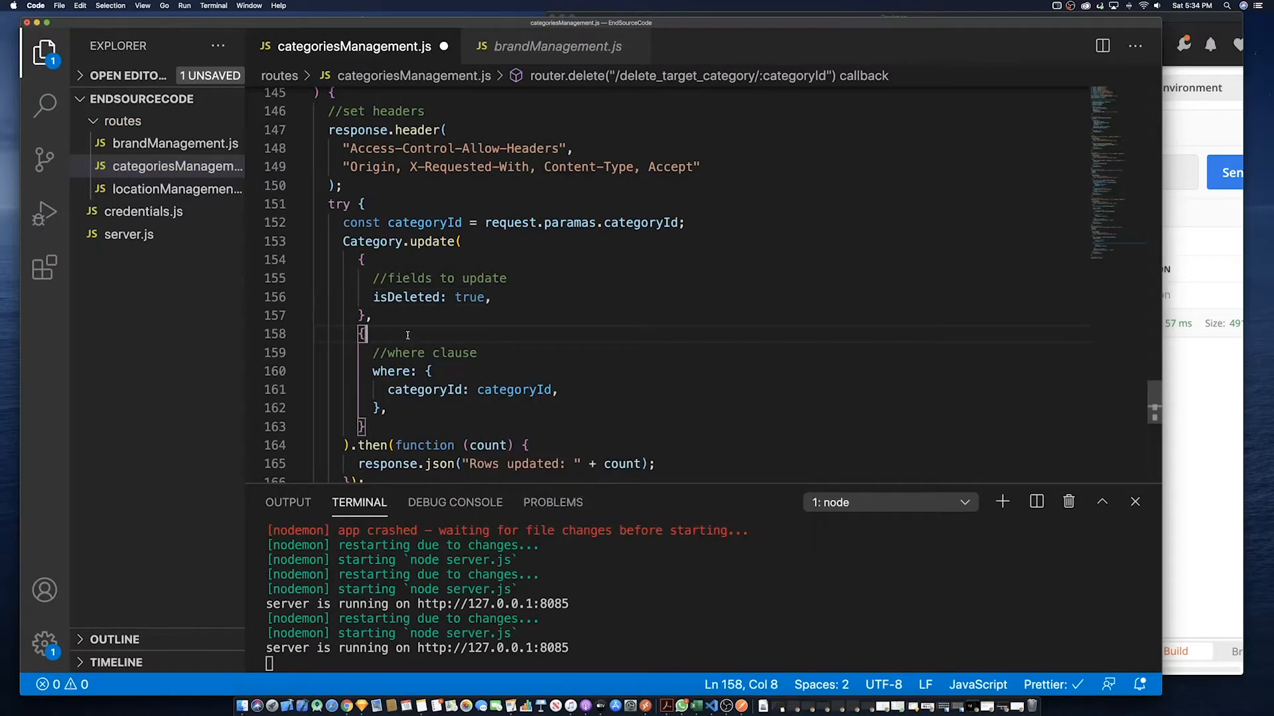
mouse_move(604, 383)
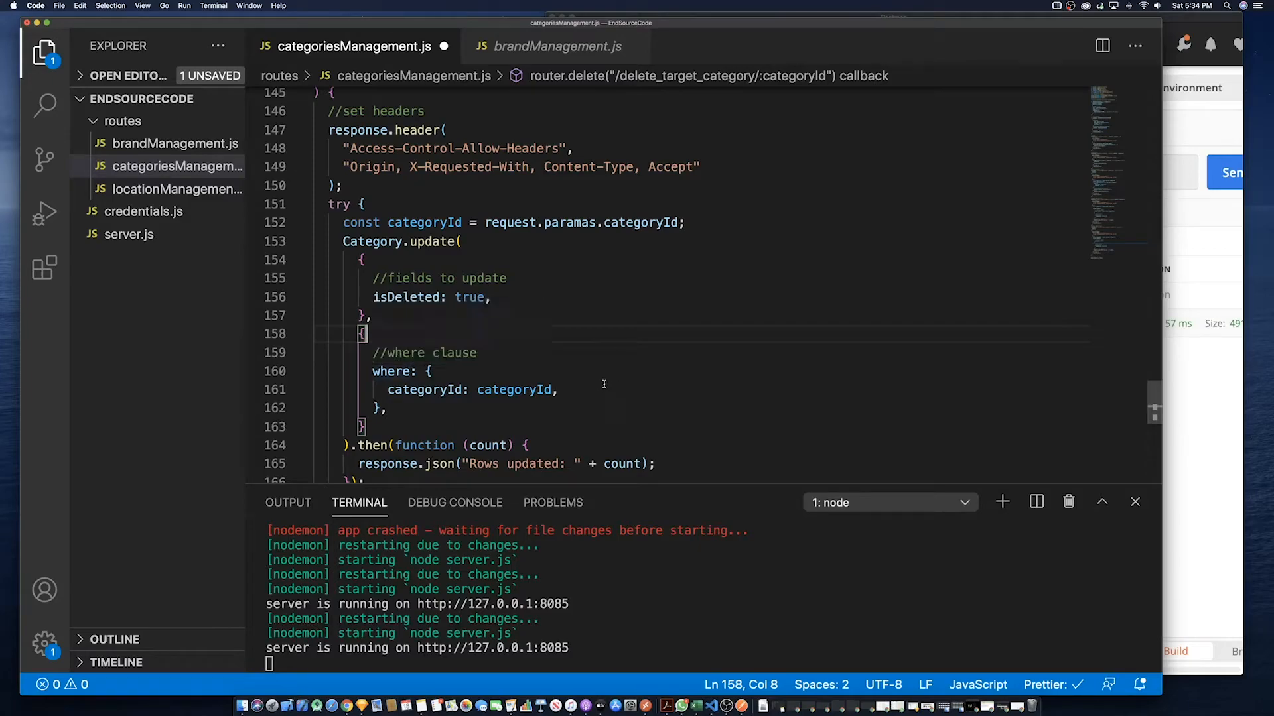
click(508, 278)
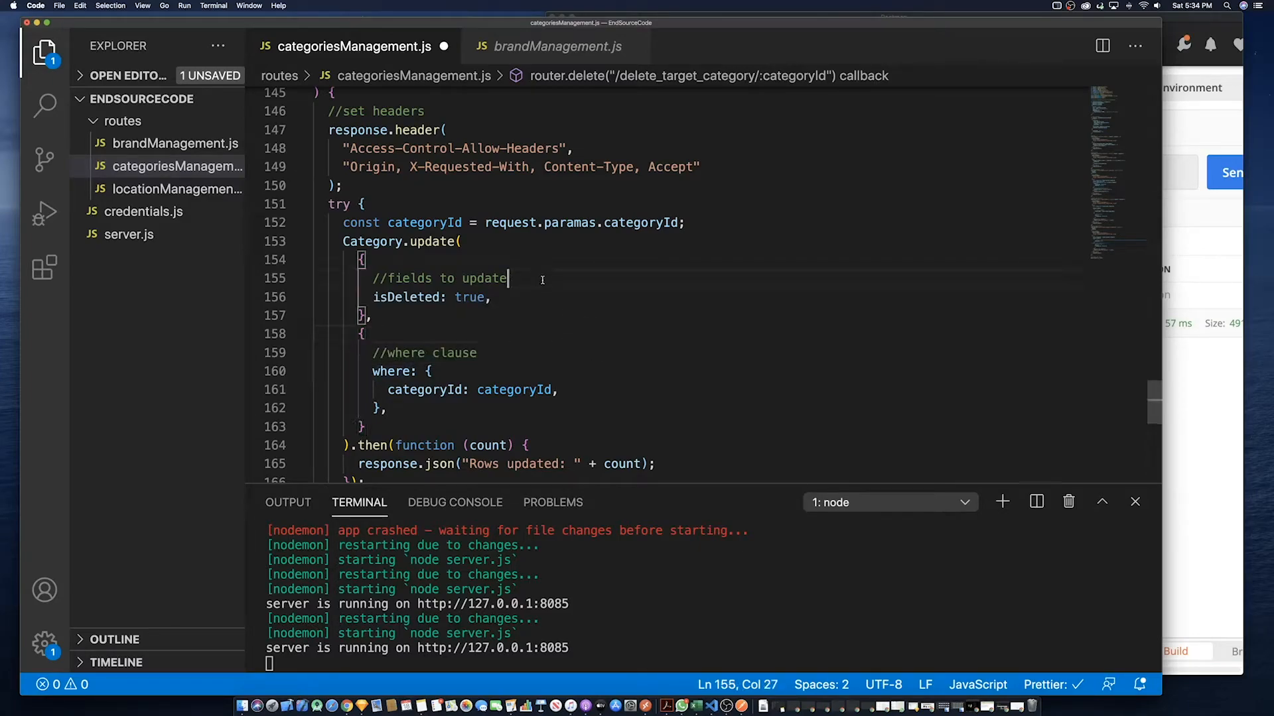
text(to)
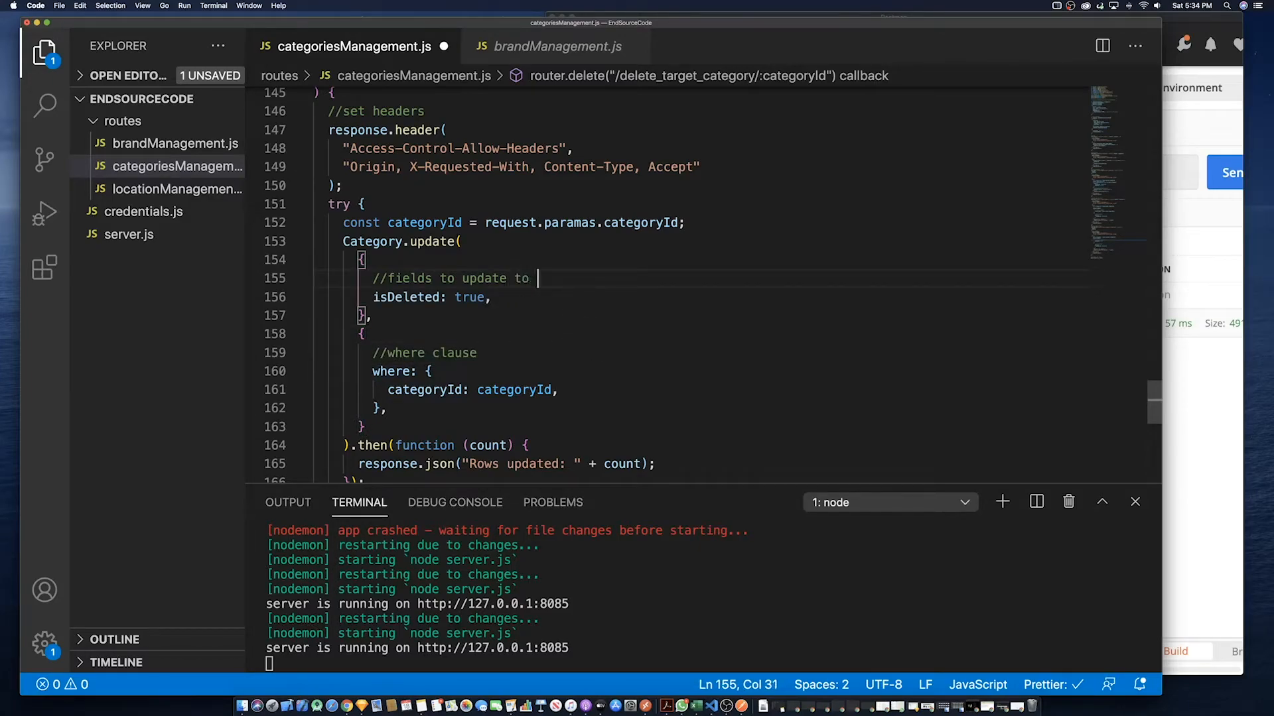
text(true)
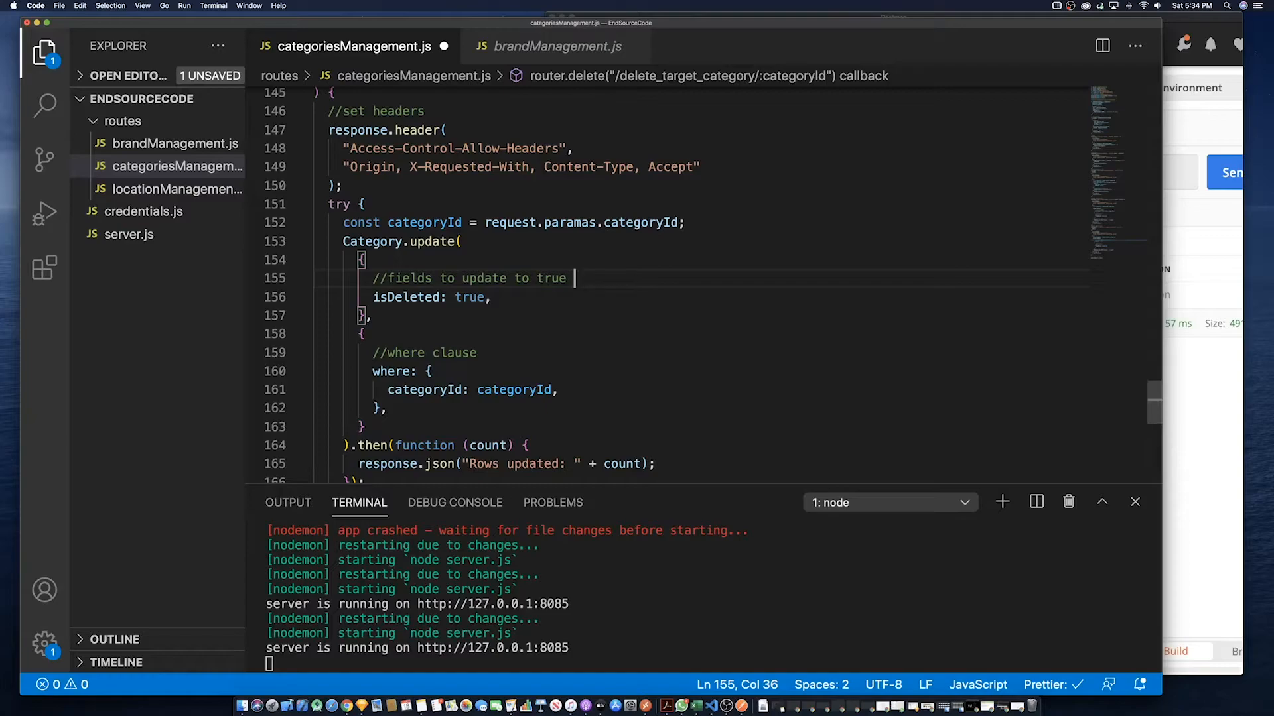
text(to soft delete)
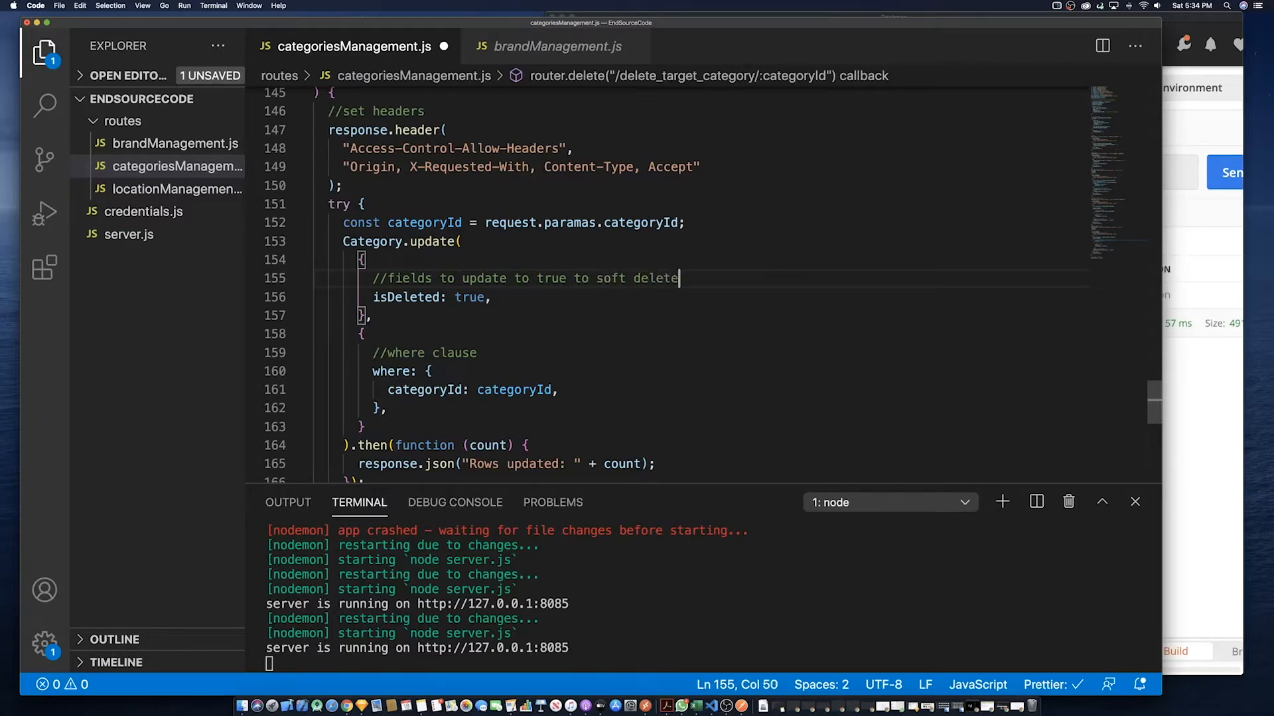
text(record)
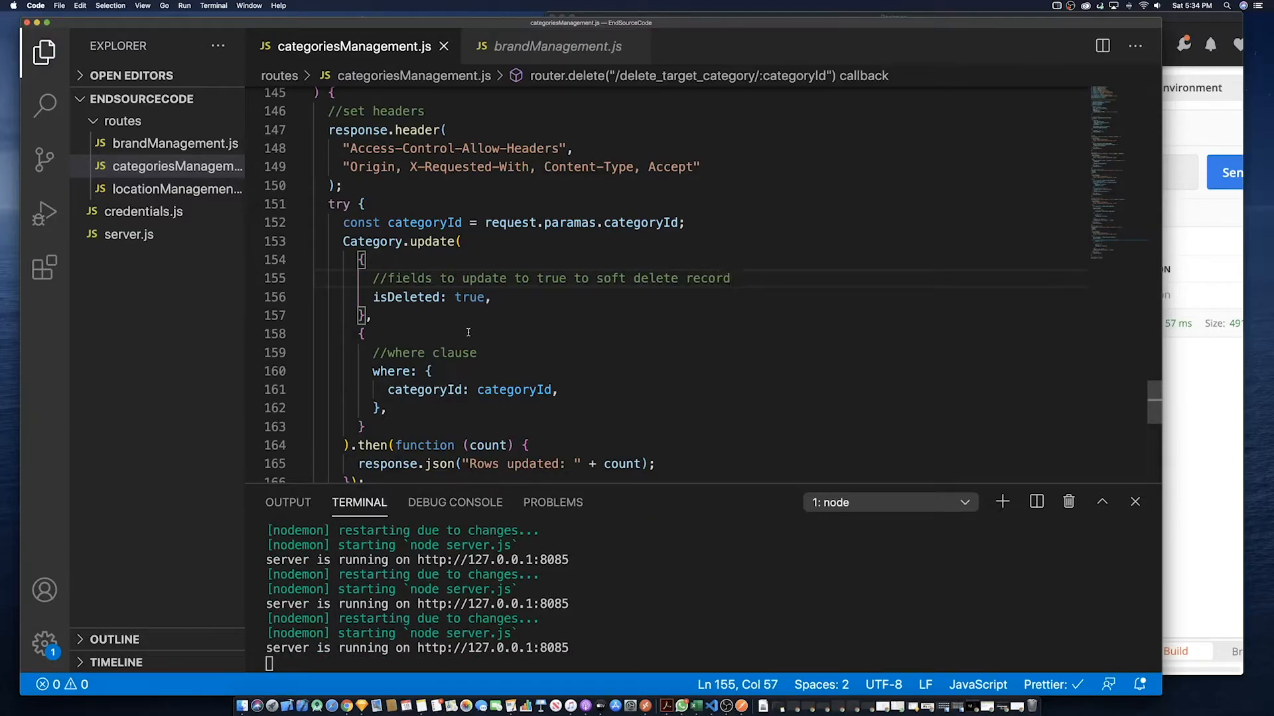
scroll(down, 3)
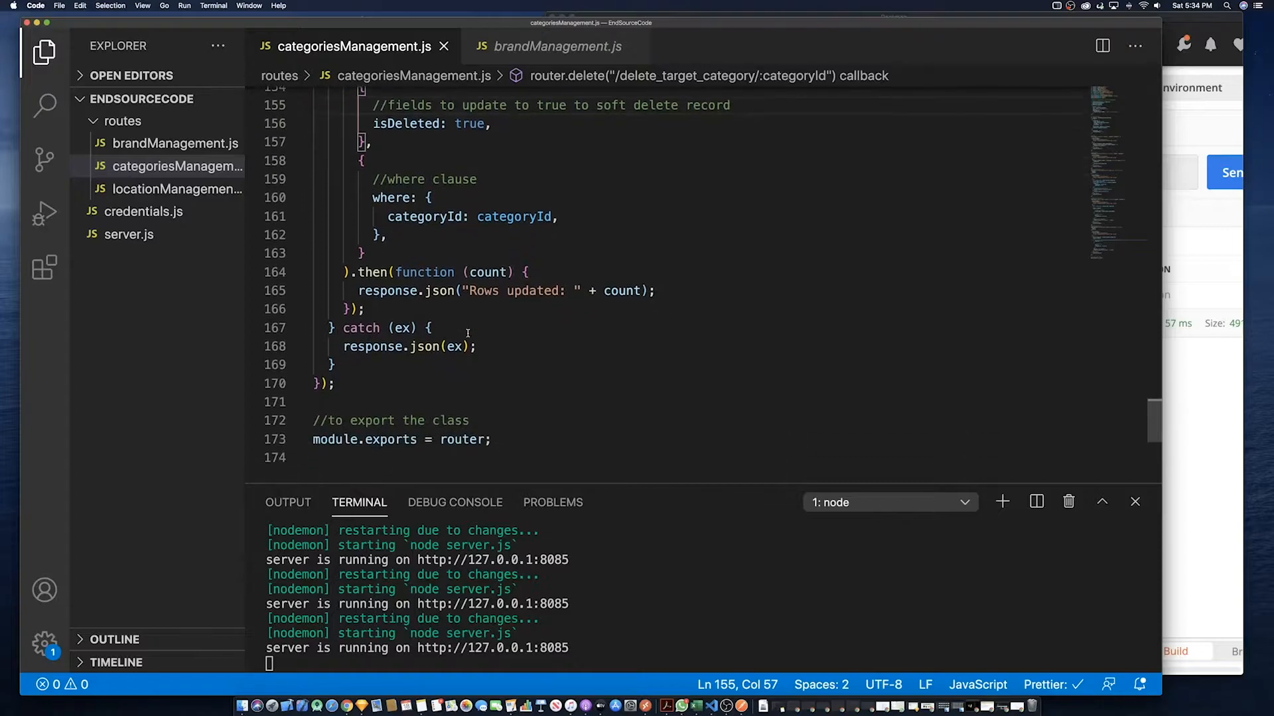
scroll(up, 3)
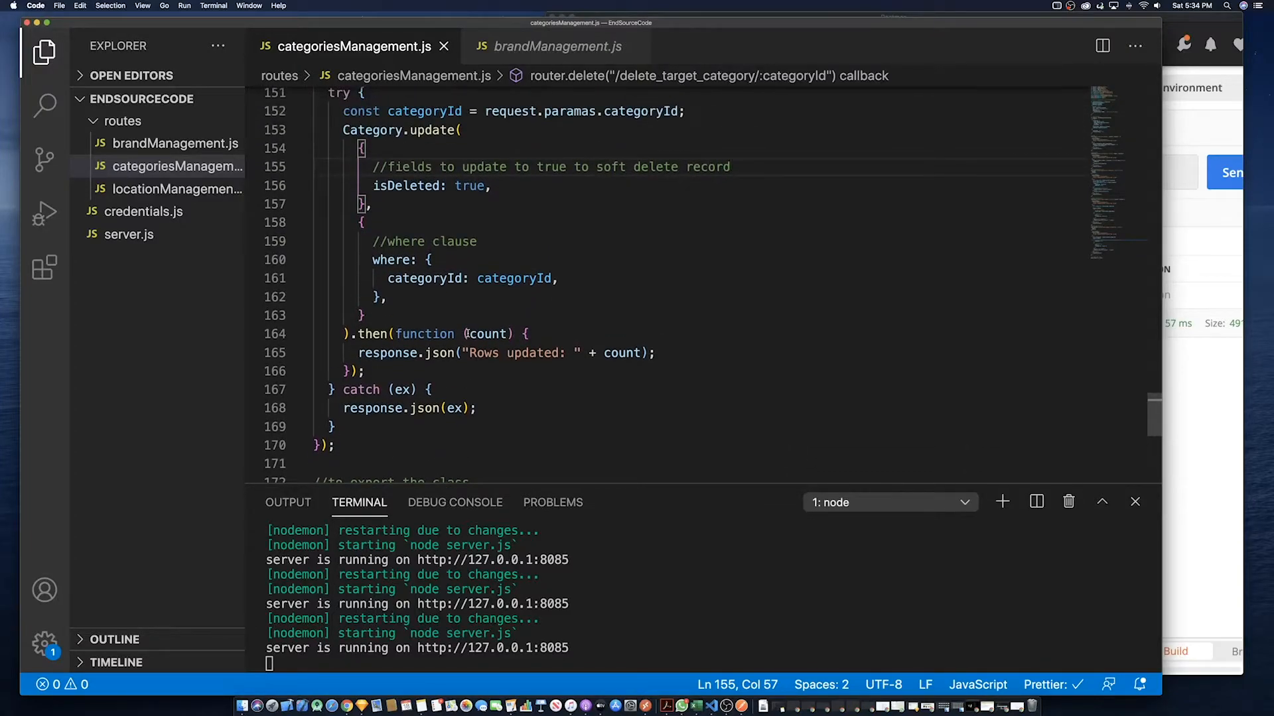
scroll(up, 3)
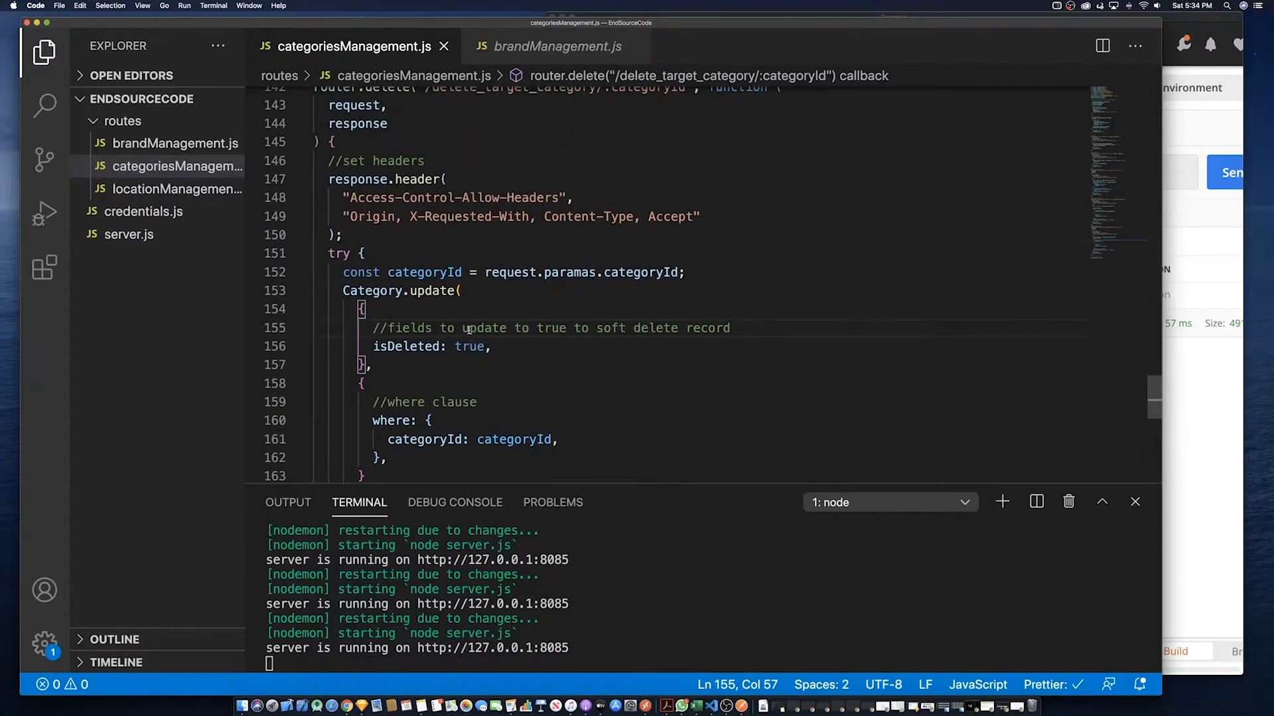
scroll(up, 3)
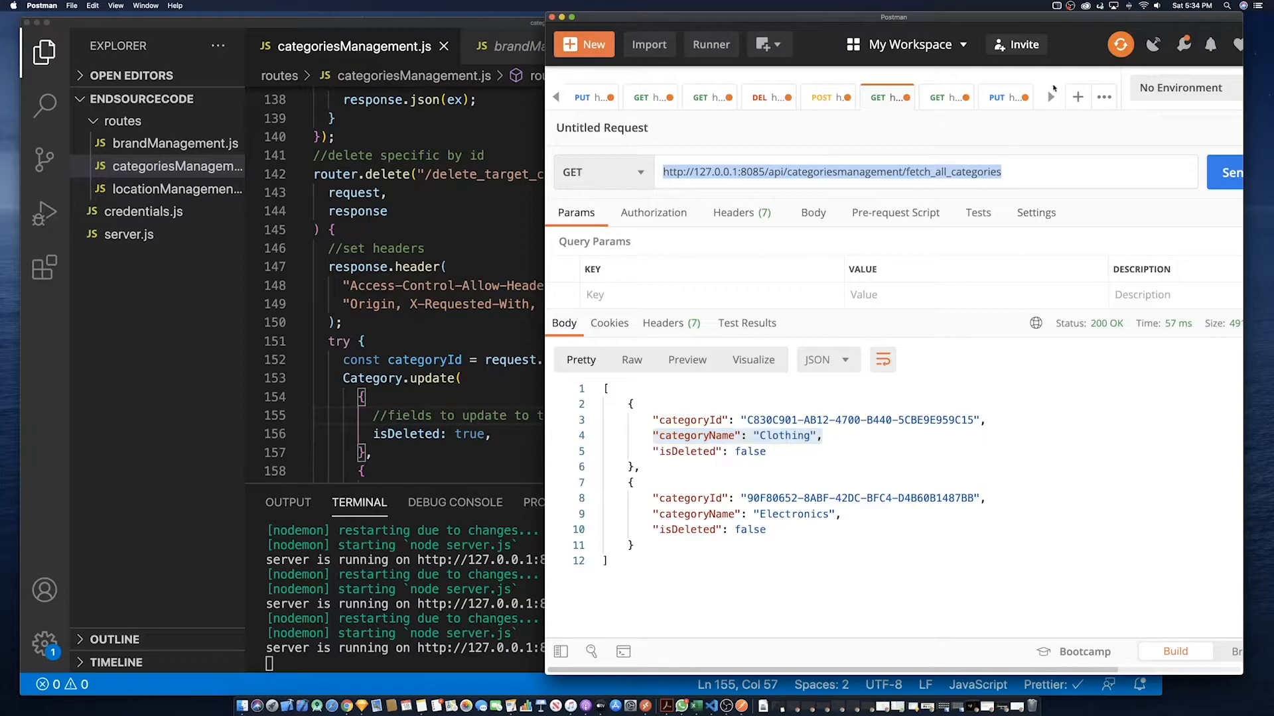
Create a new Postman request to the categories URL, switch its method to DELETE, and send it
click(1077, 97)
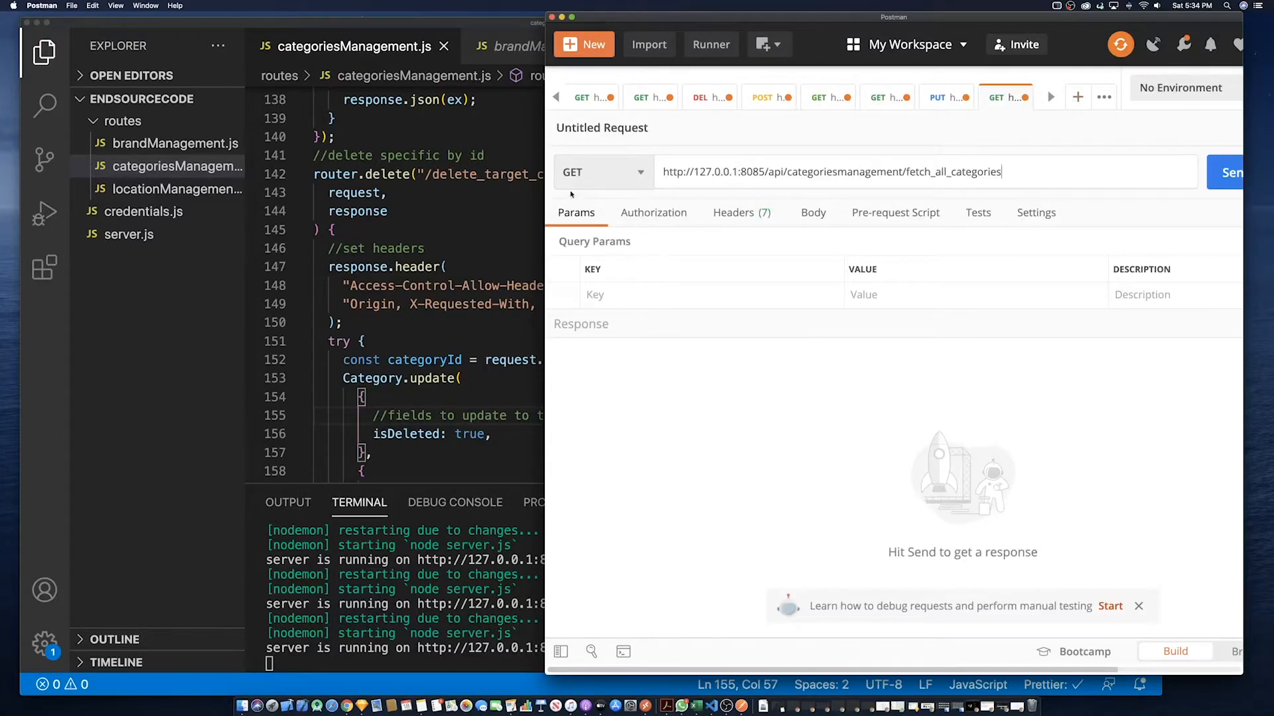
click(585, 171)
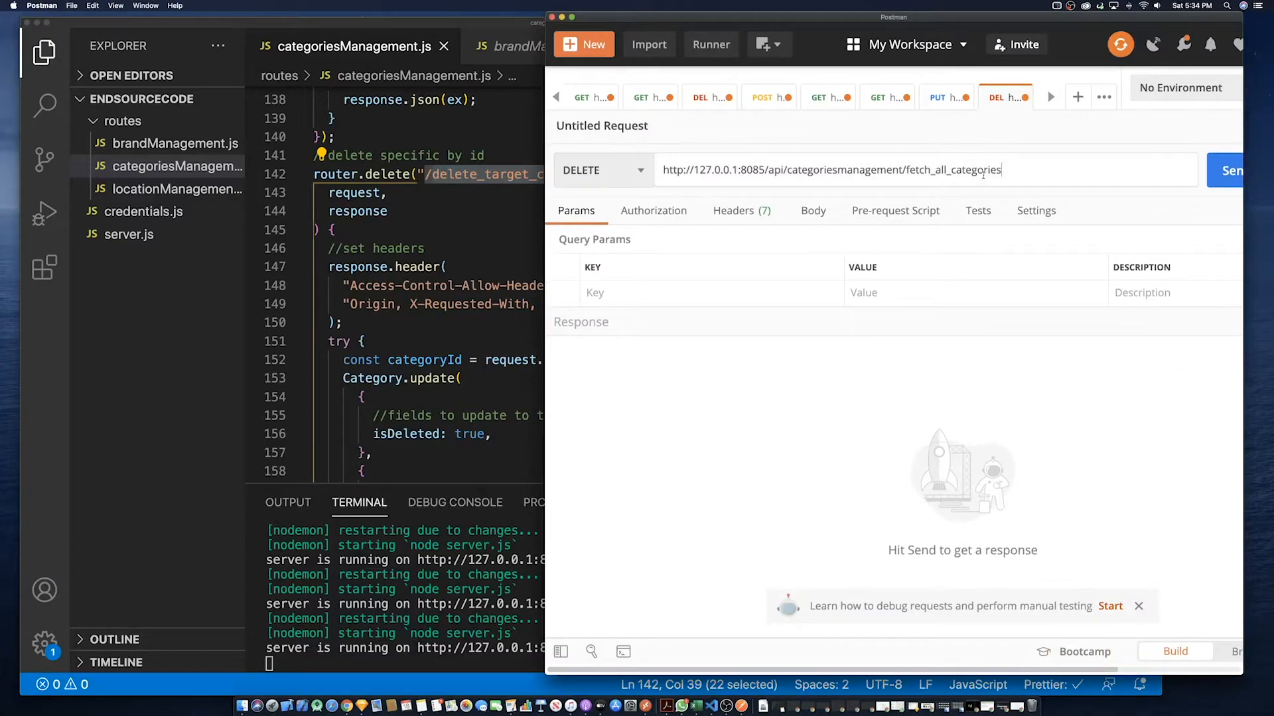
mouse_move(1231, 170)
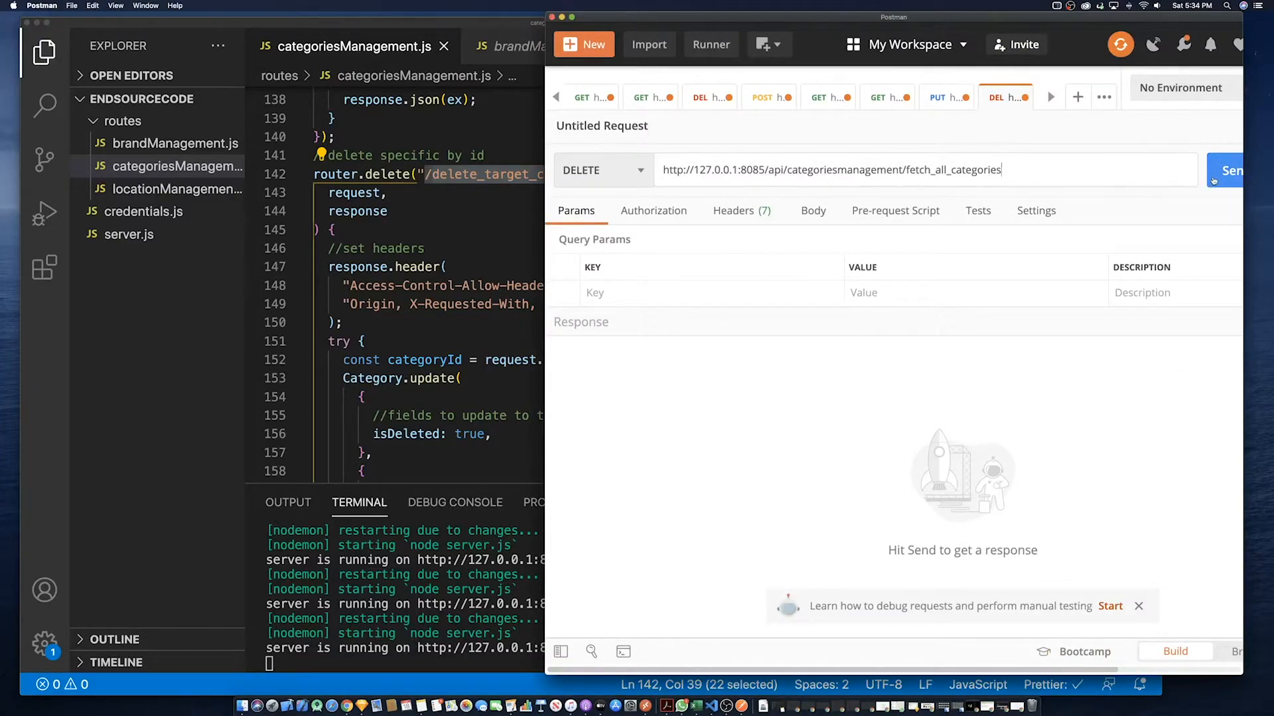
click(1233, 171)
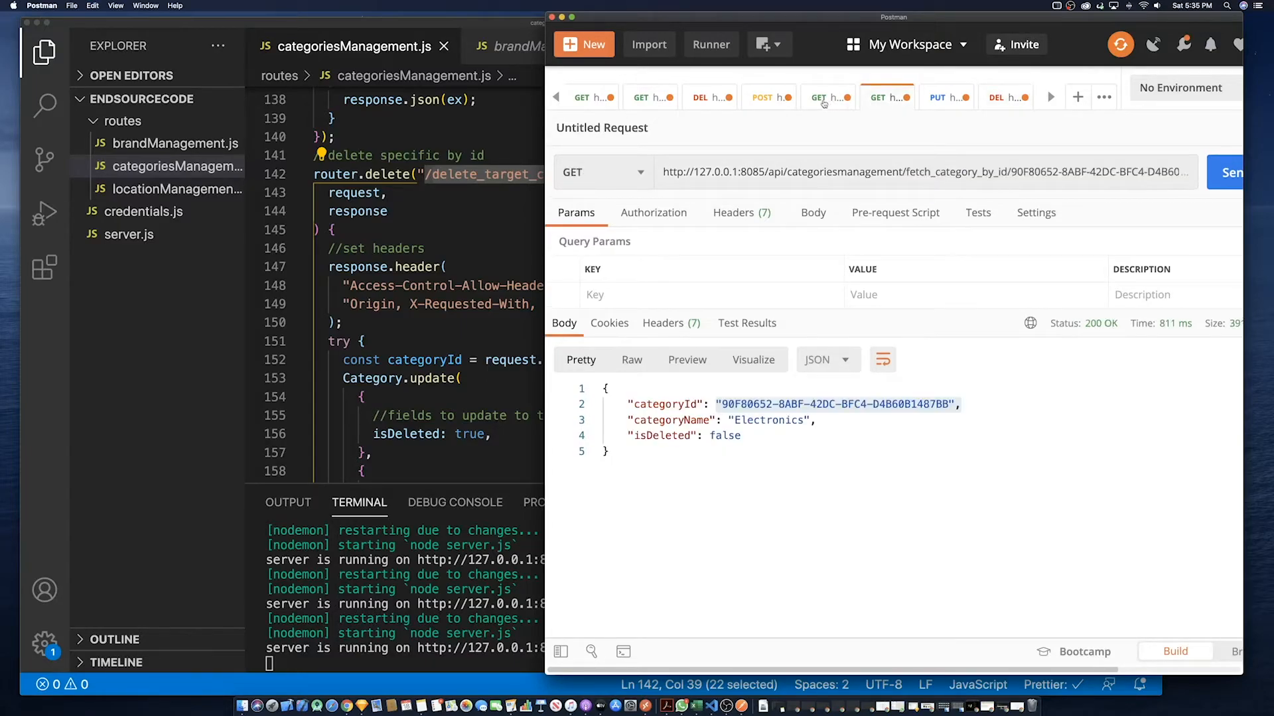
Grab the Electronics categoryId from the all-categories response, then return to the DELETE request URL
click(828, 97)
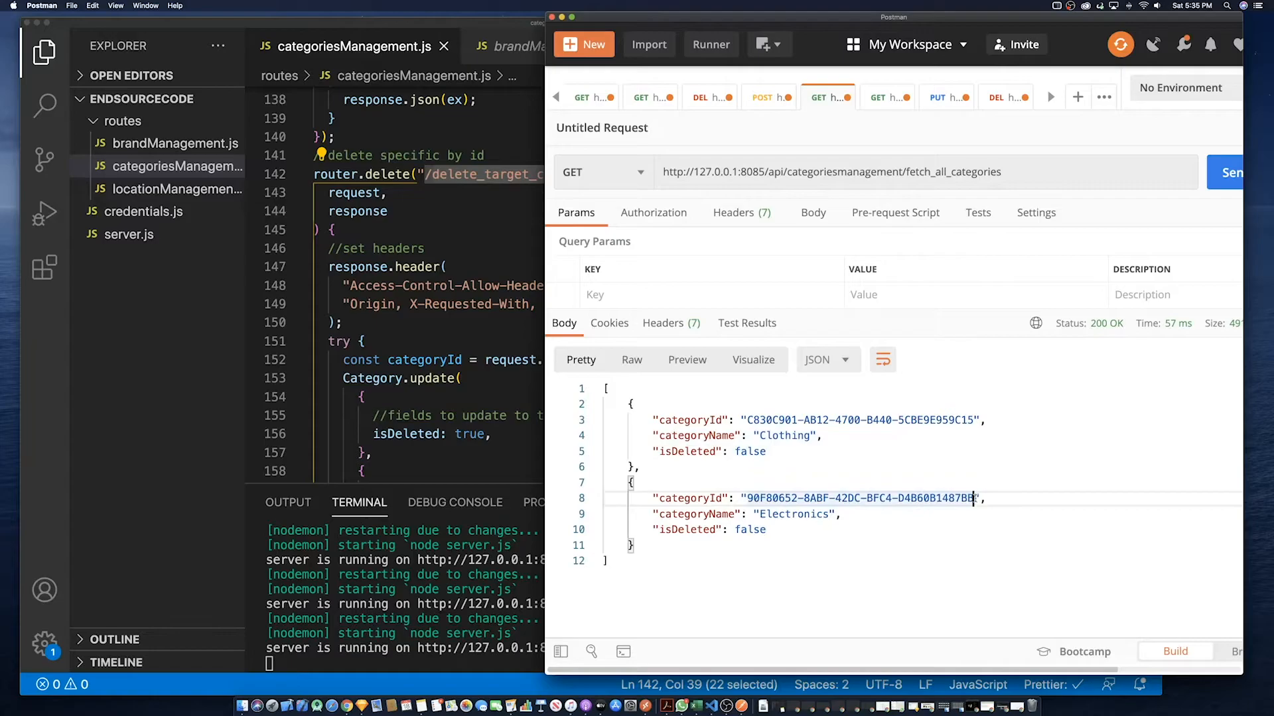
double_click(857, 498)
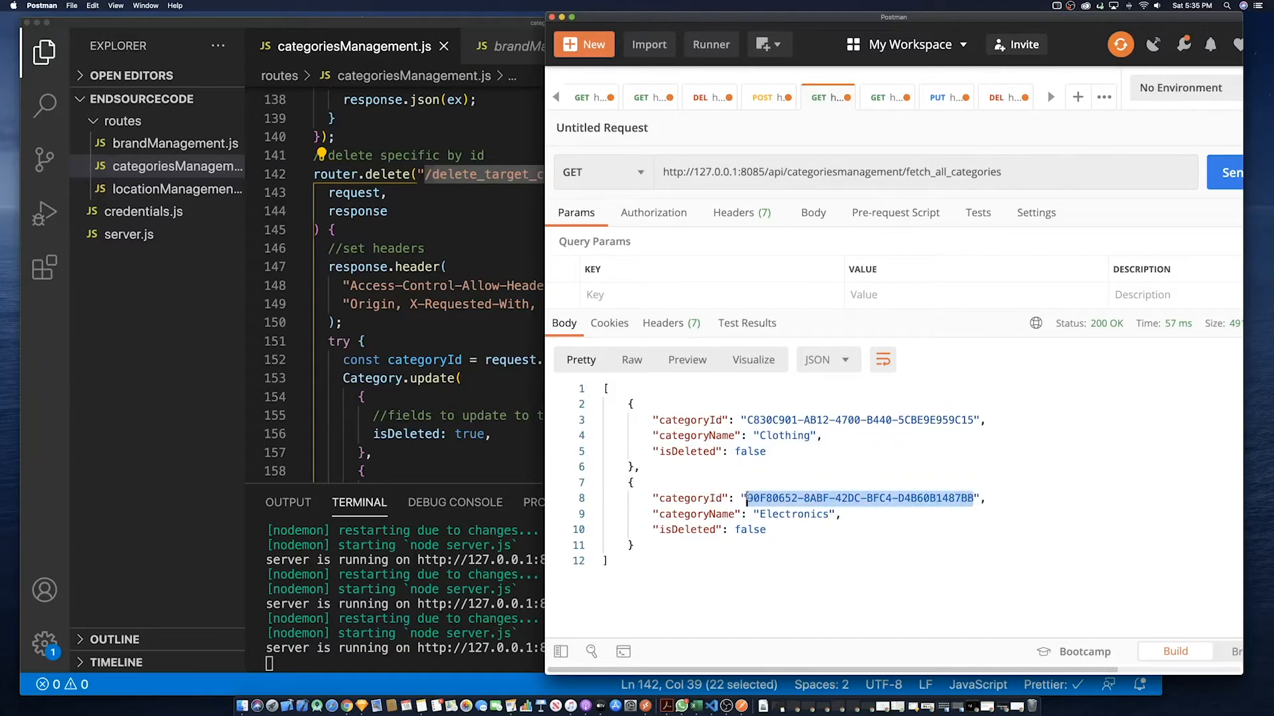
mouse_move(1076, 193)
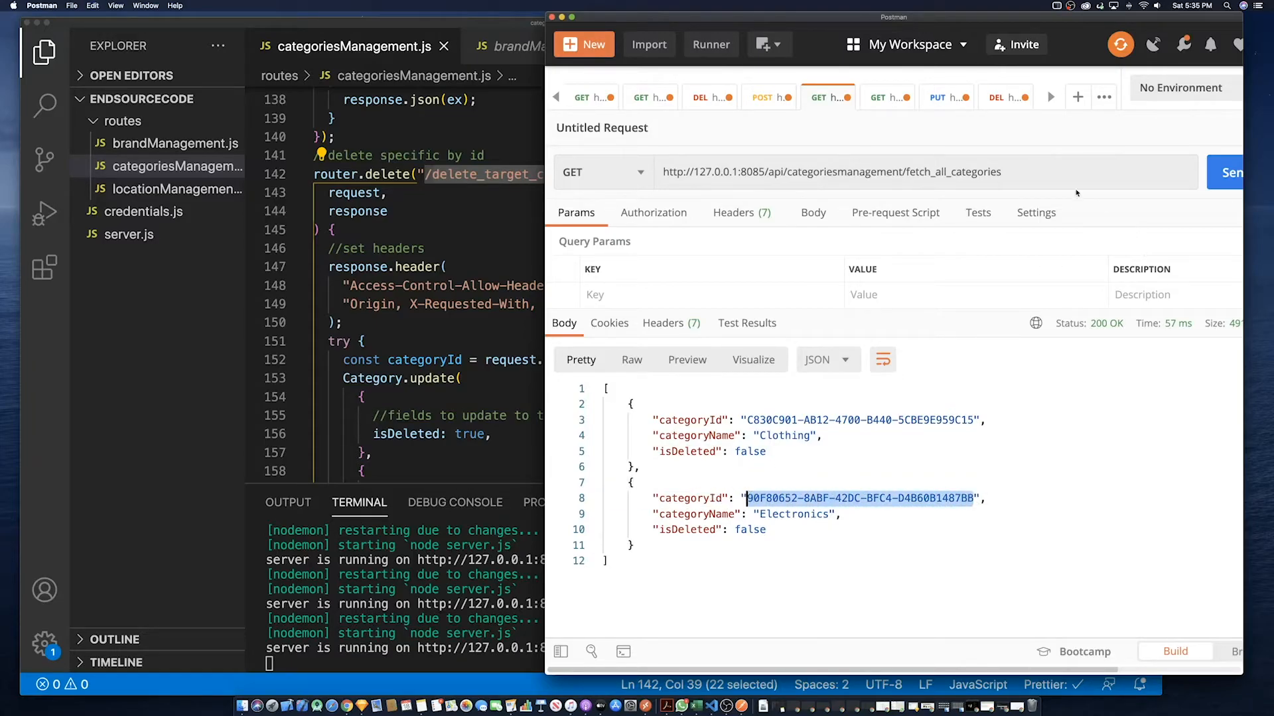
click(1005, 98)
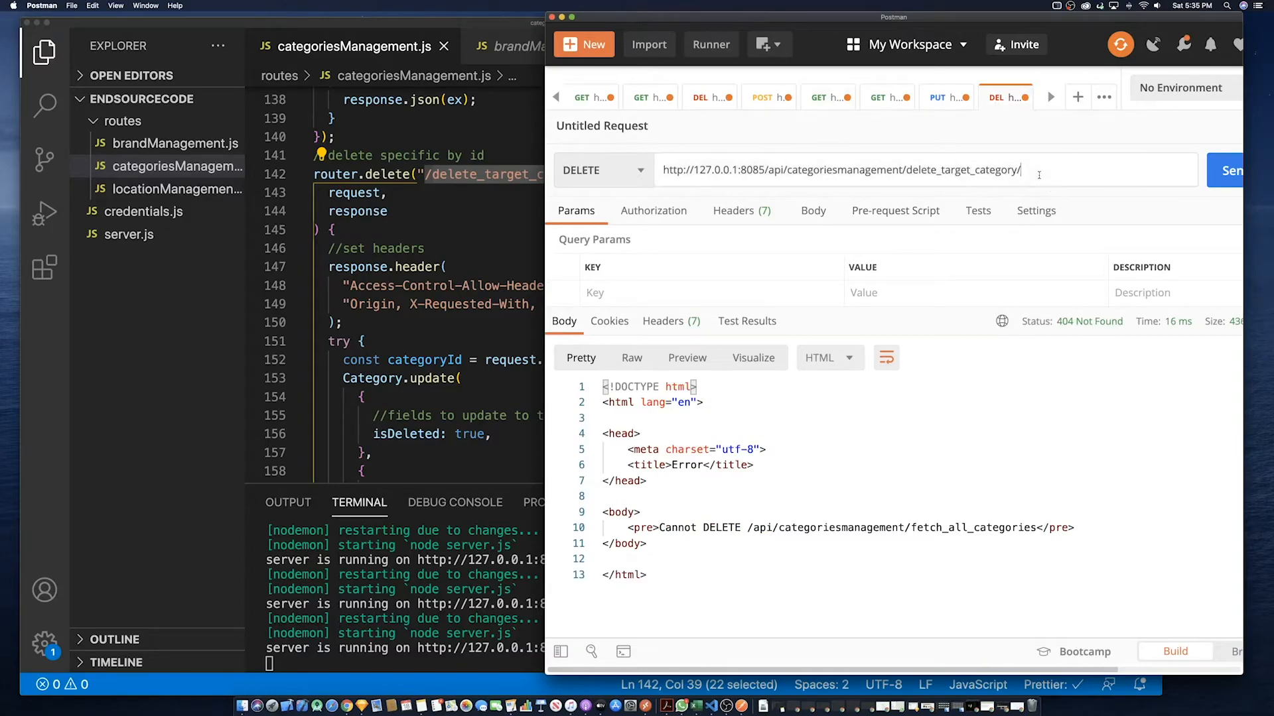
click(1230, 170)
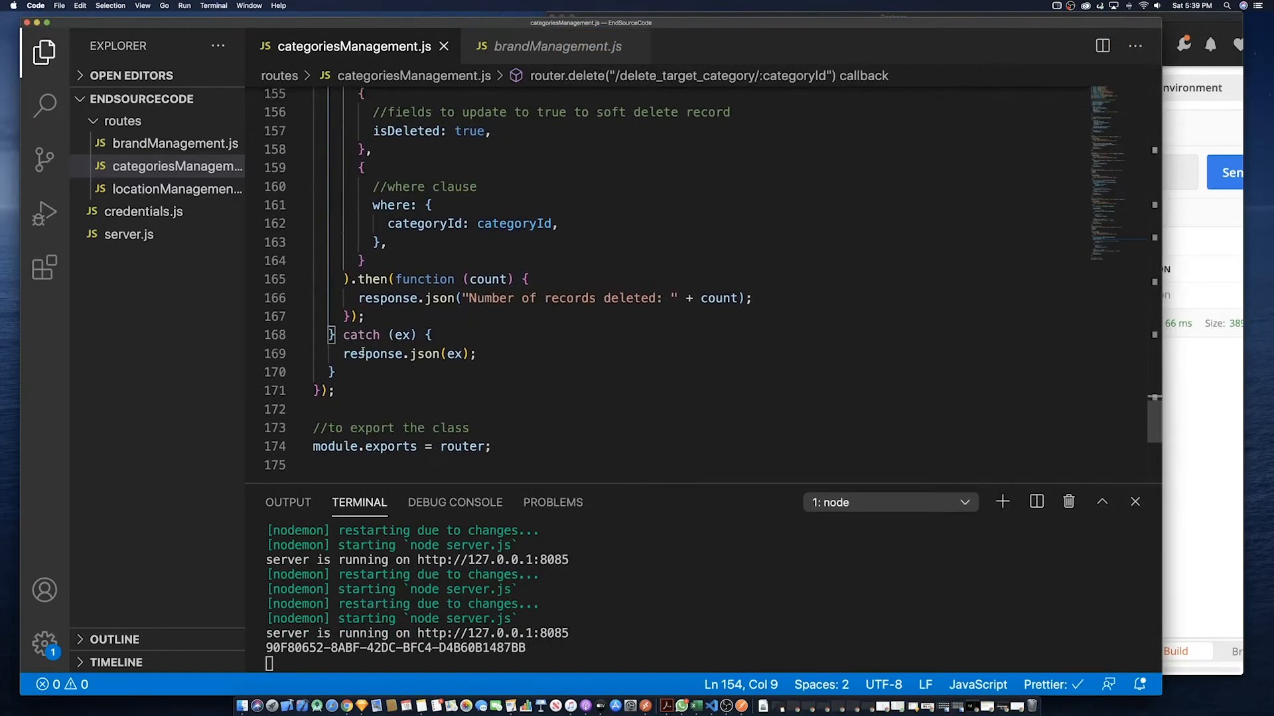
scroll(up, 3)
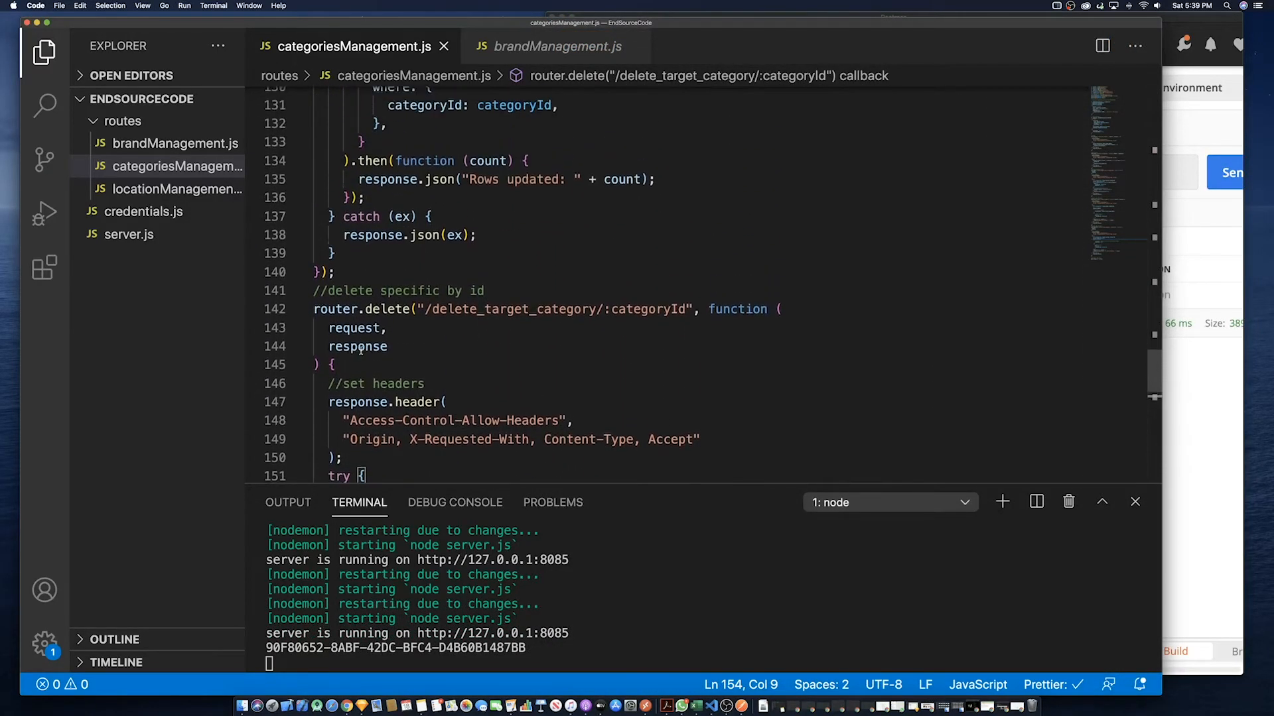
scroll(up, 3)
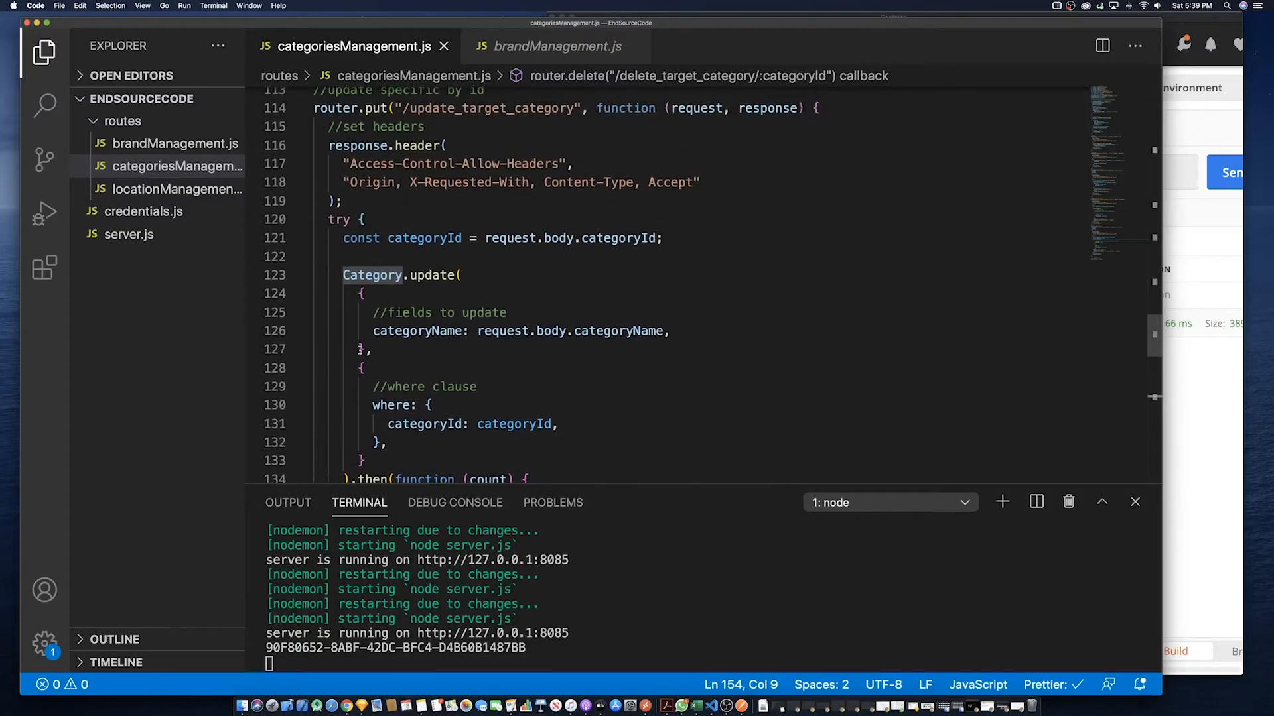
scroll(up, 3)
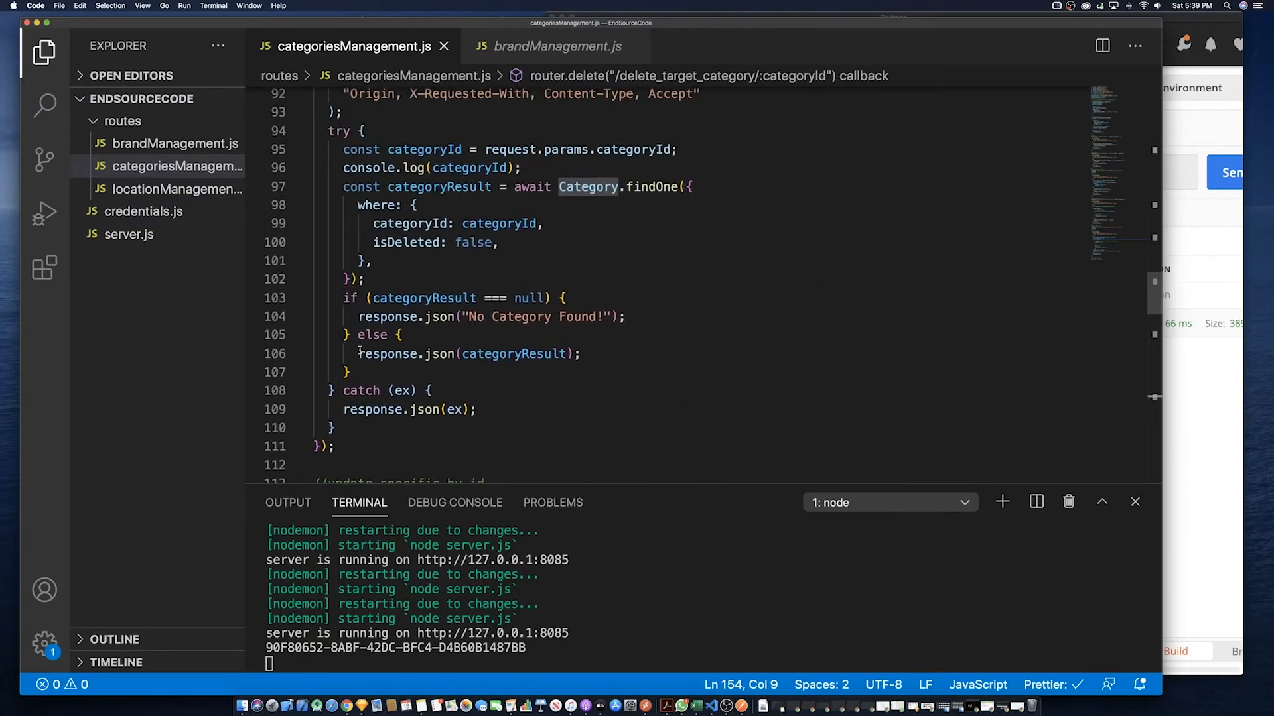
scroll(up, 3)
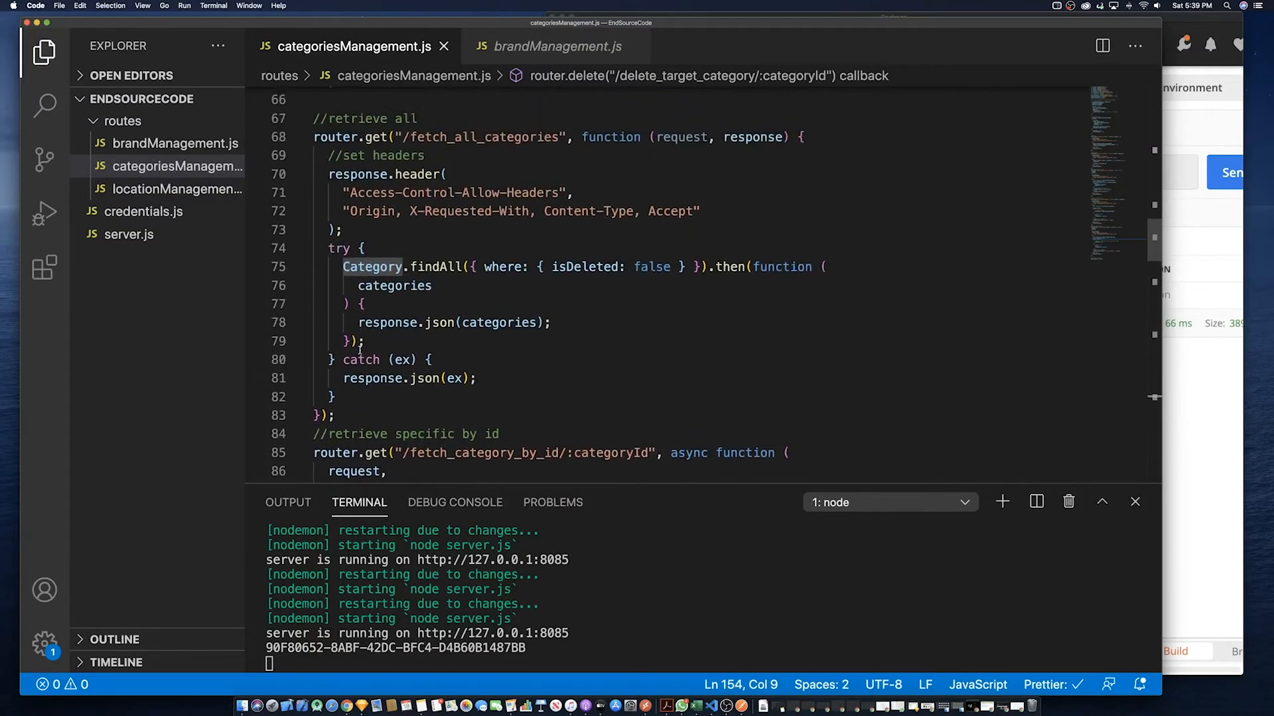
scroll(up, 3)
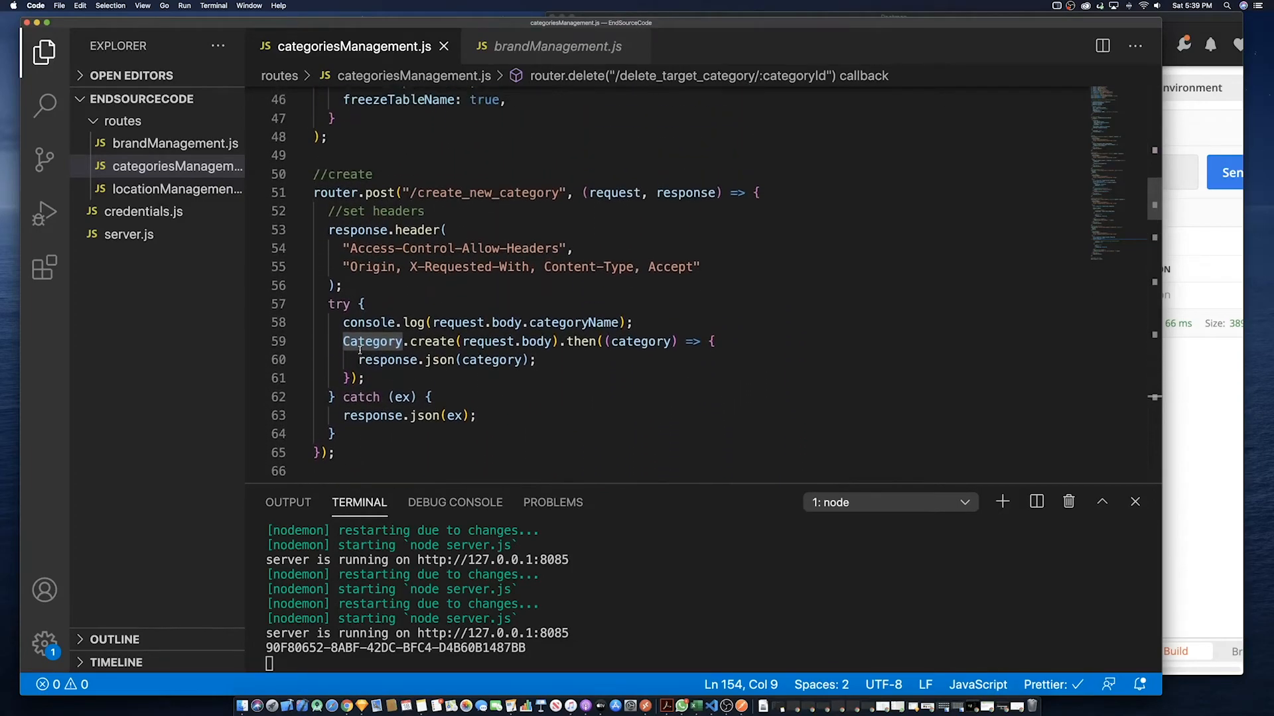
scroll(up, 3)
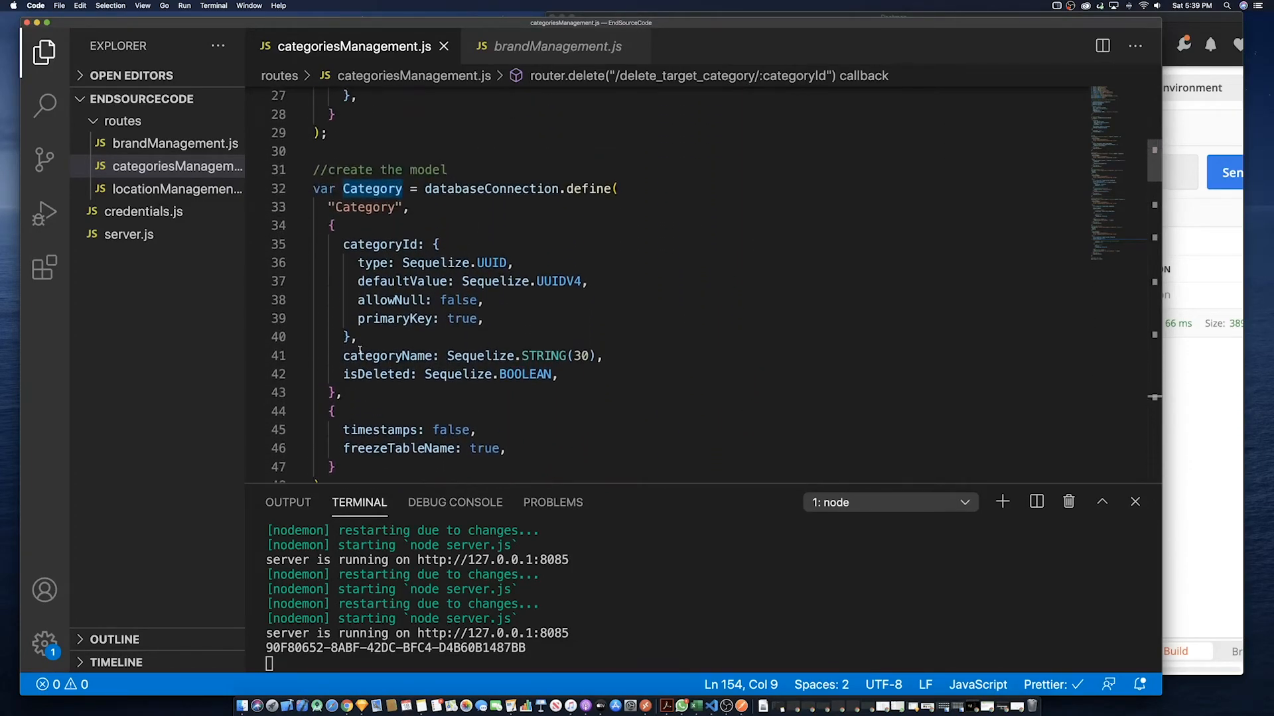
scroll(up, 3)
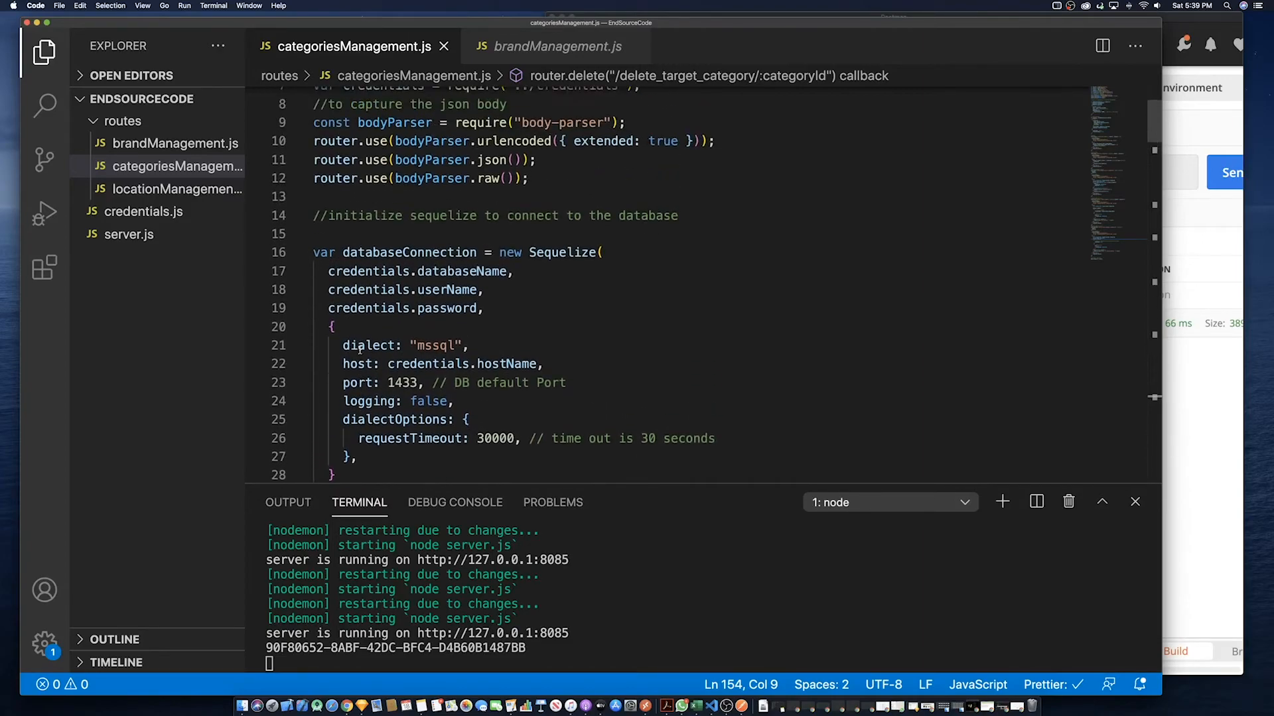
scroll(up, 3)
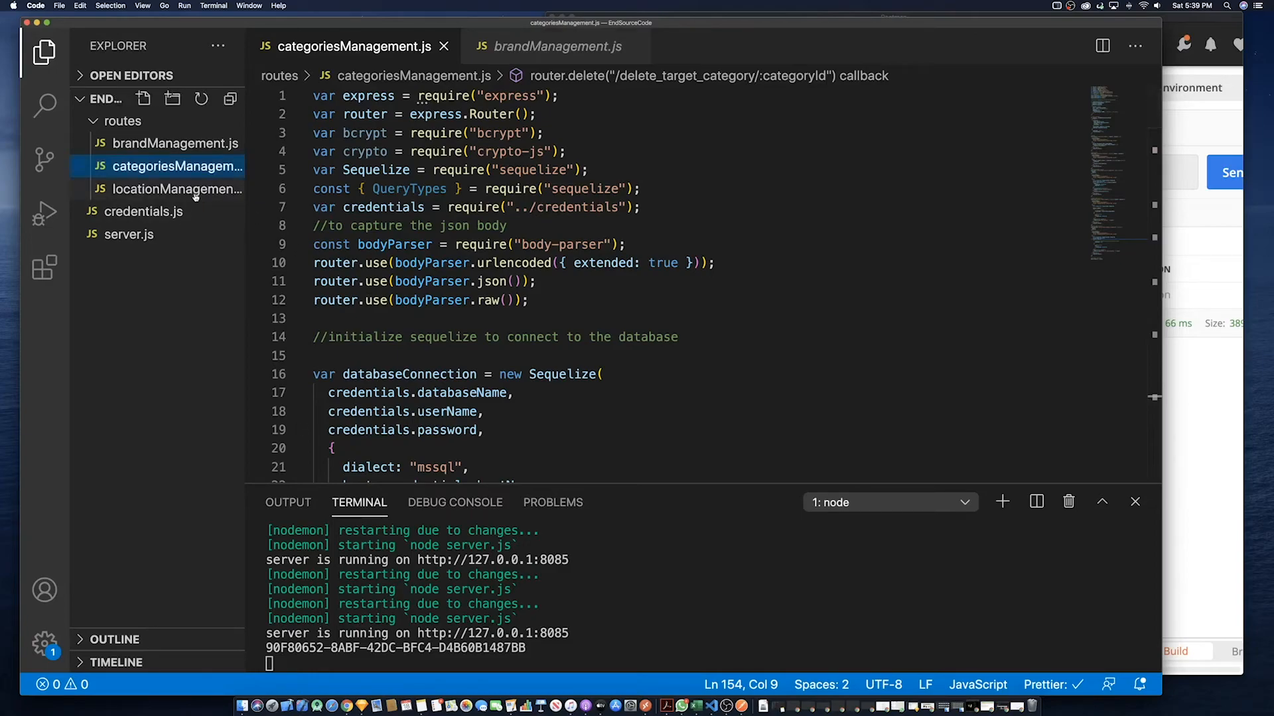
Open locationManagement.js and add a //NEXT: comment and blank line above the module export
click(177, 189)
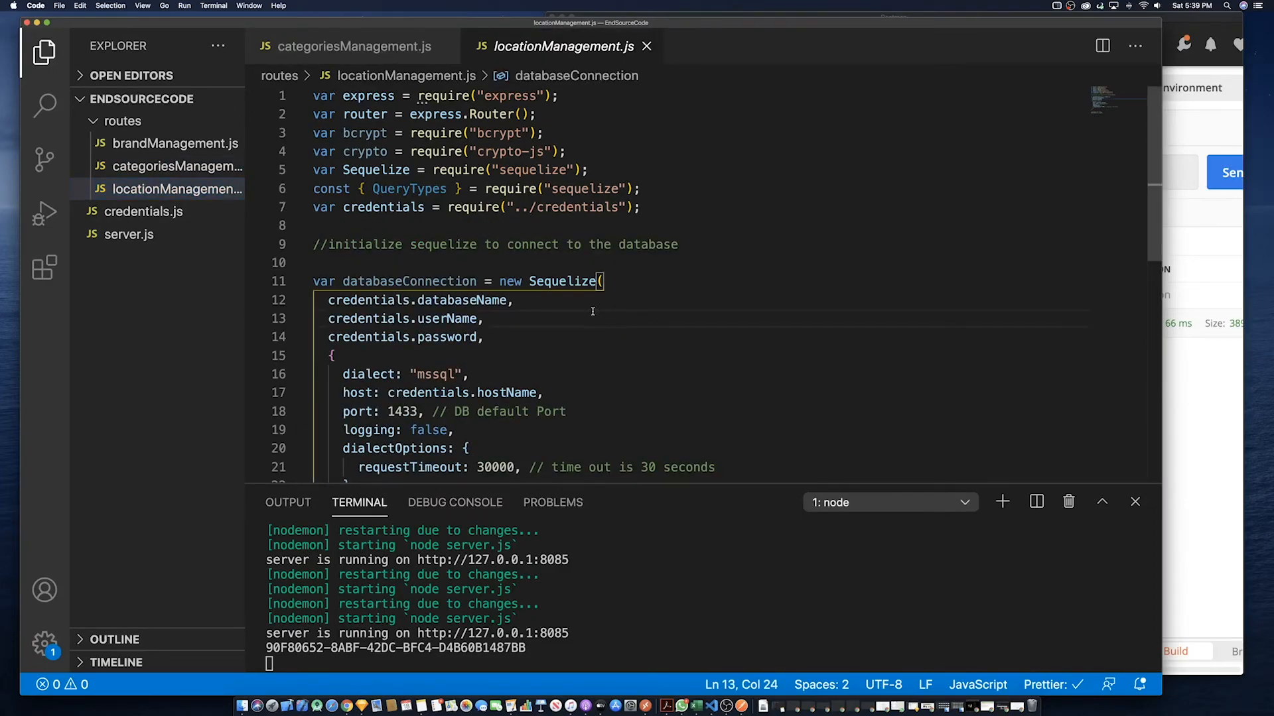
scroll(down, 3)
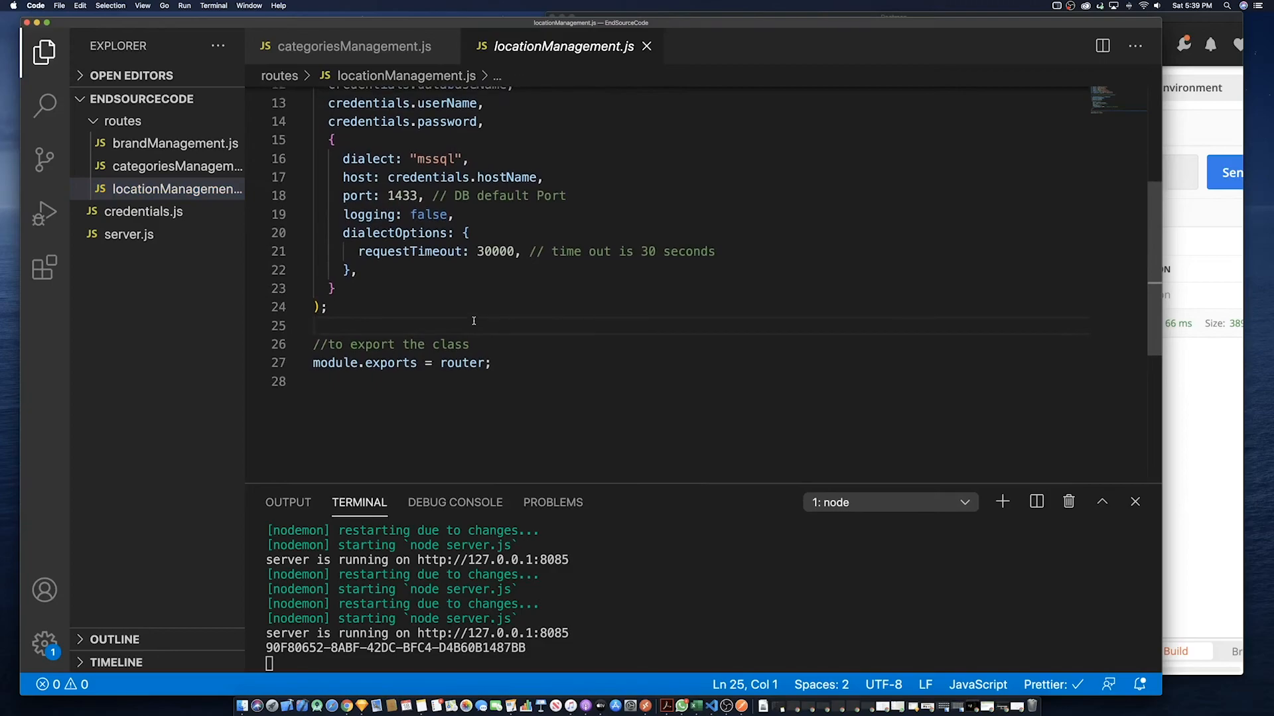
text(//NEX)
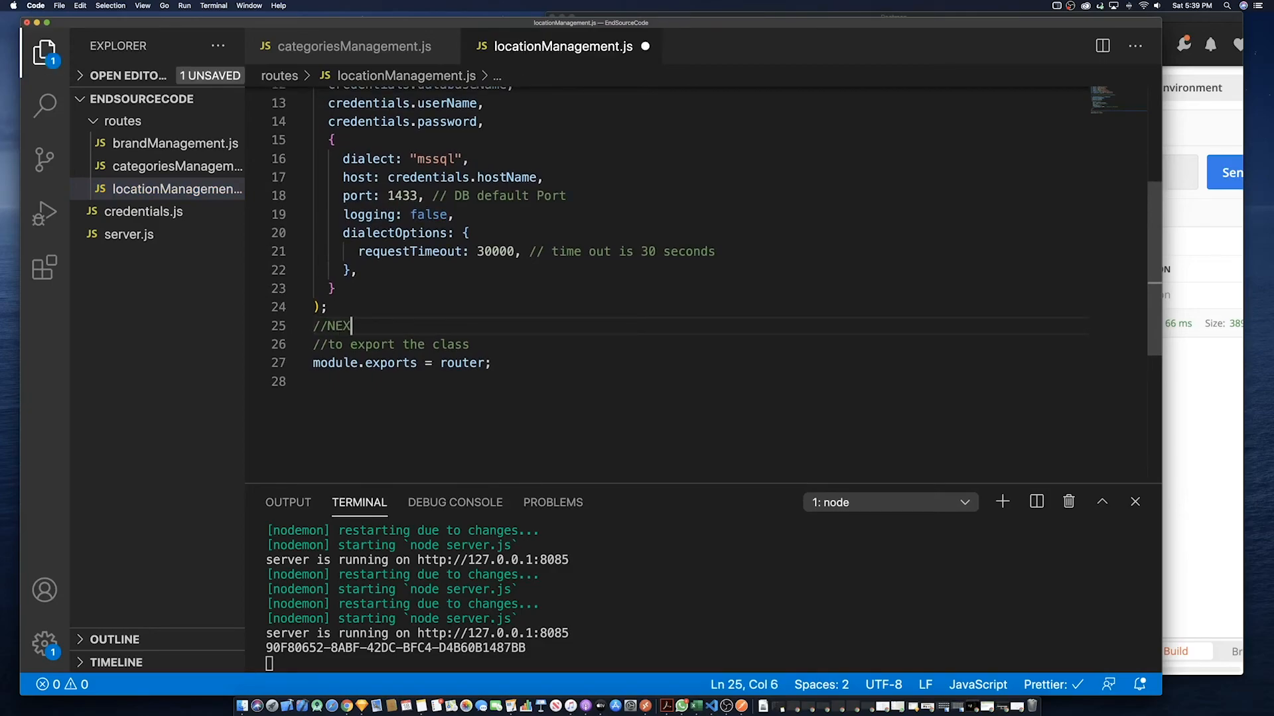
key(Enter)
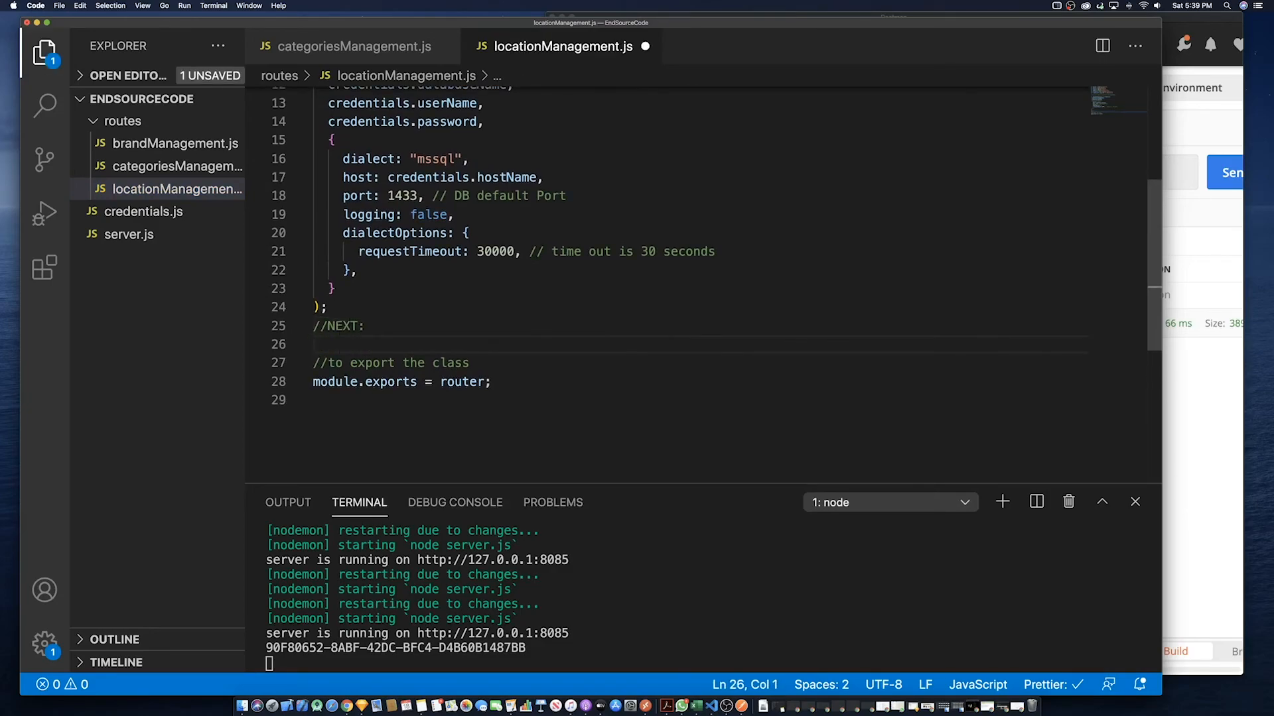